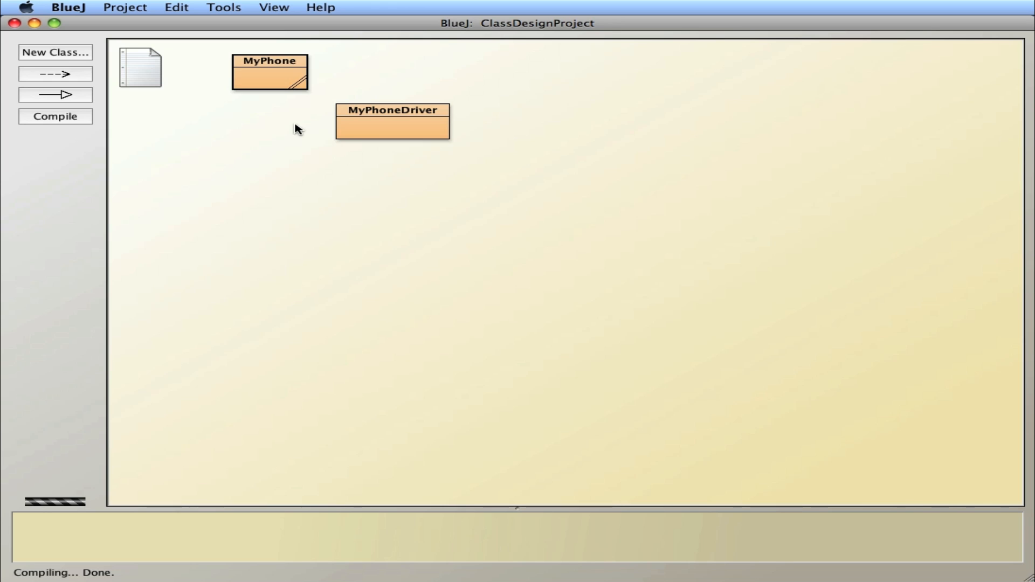
Open the MyPhone class source and place the cursor inside the class body
{"action": "double_click", "coordinate": [268, 71]}
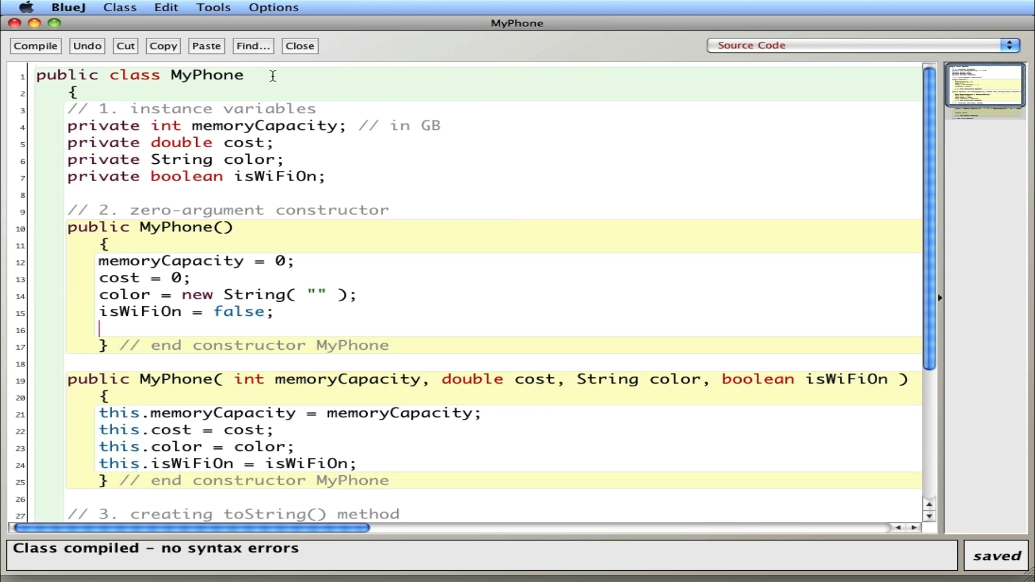
{"action": "left_click", "coordinate": [77, 93]}
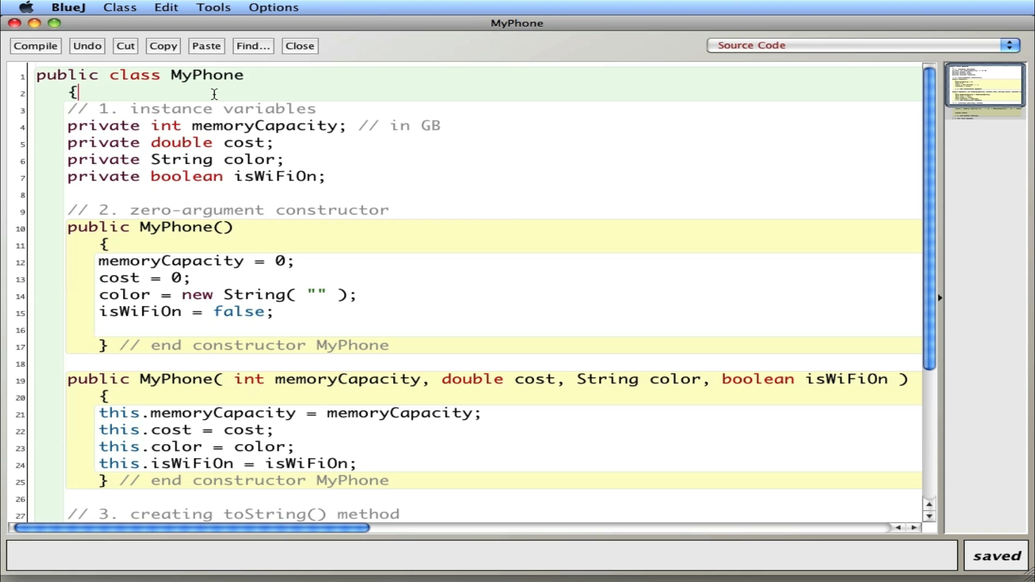
{"action": "mouse_move", "coordinate": [181, 306]}
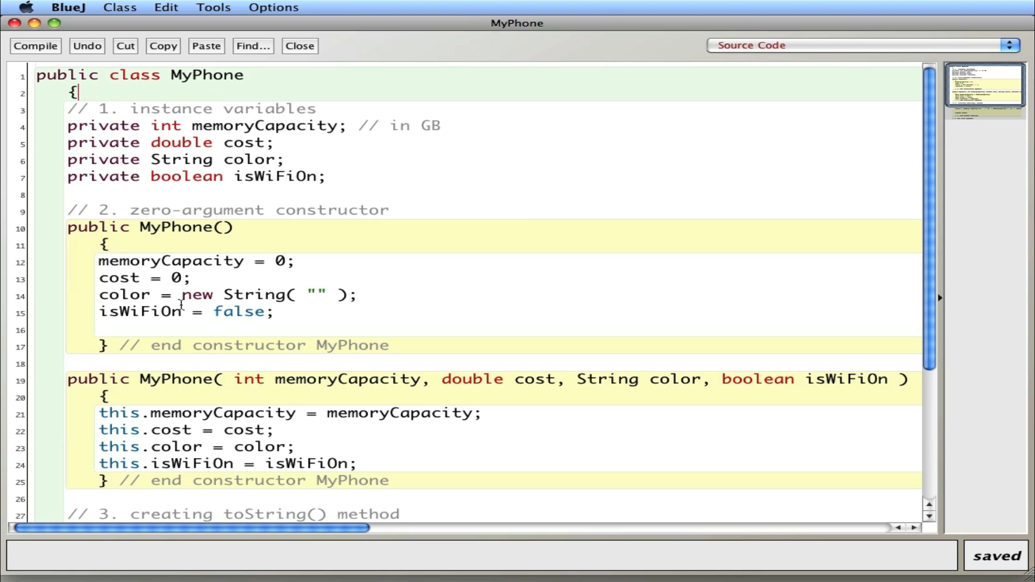
{"action": "mouse_move", "coordinate": [180, 116]}
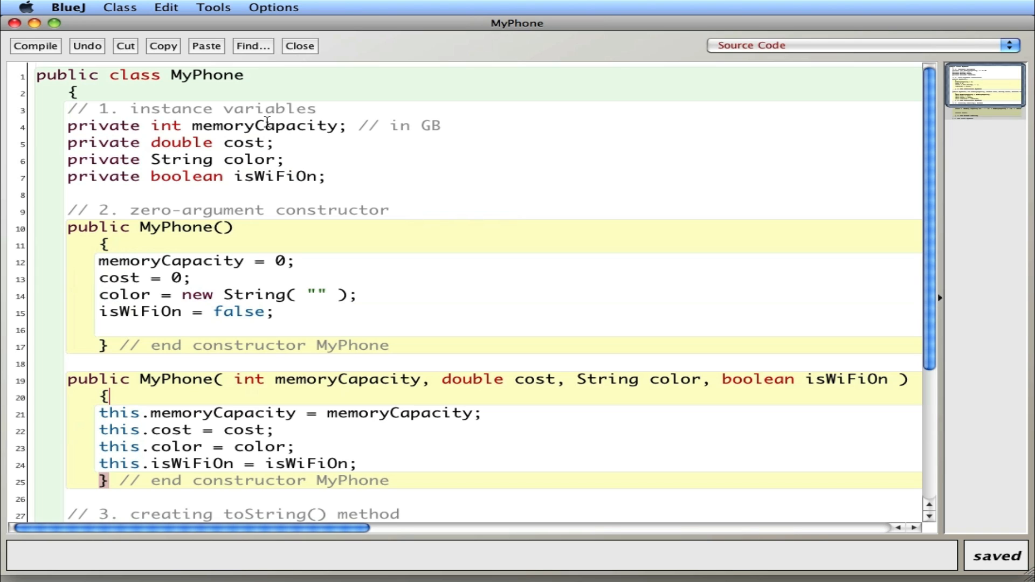
{"action": "mouse_move", "coordinate": [259, 165]}
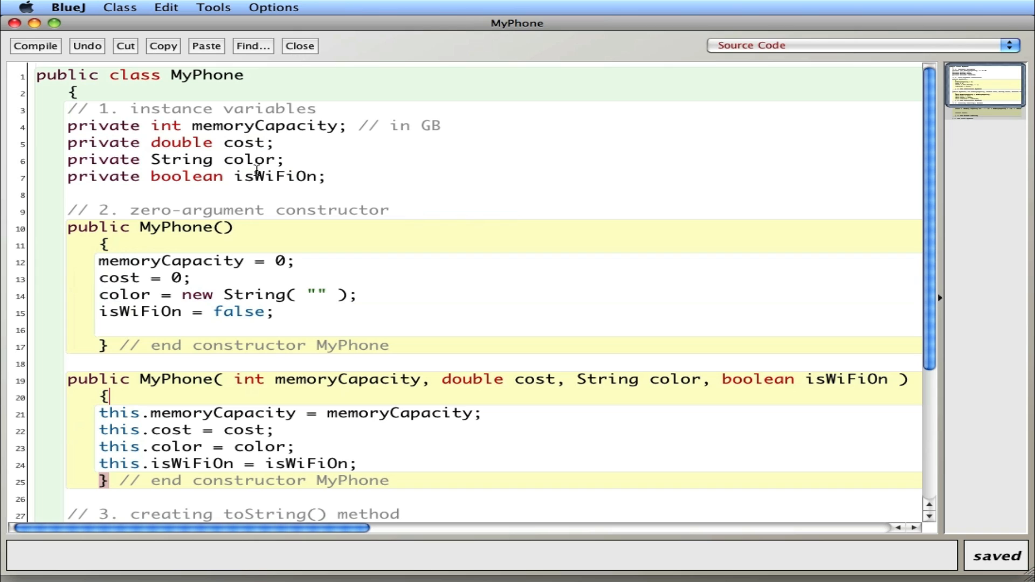
{"action": "mouse_move", "coordinate": [348, 380]}
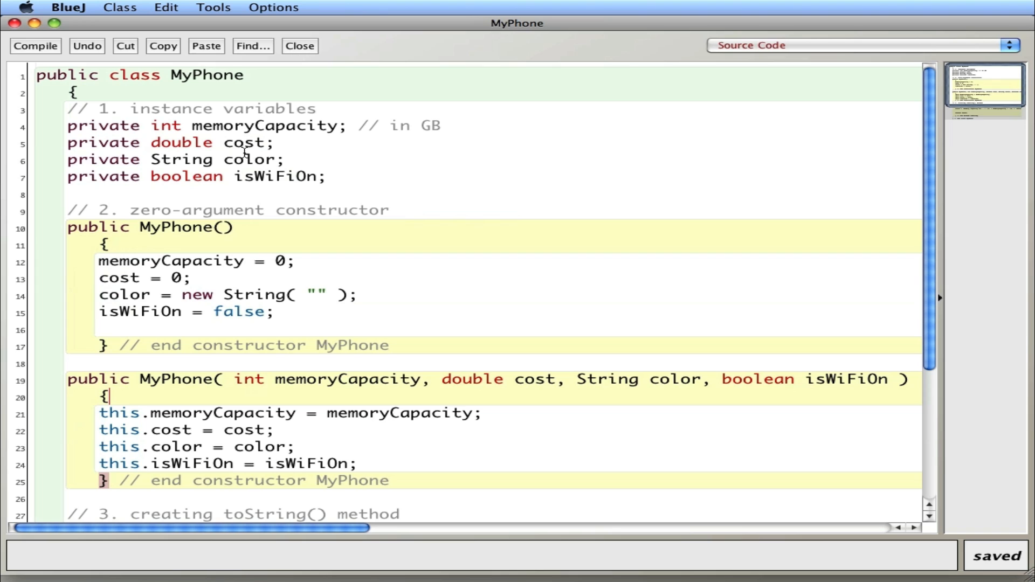
{"action": "mouse_move", "coordinate": [234, 125]}
{"action": "type", "text": "public"}
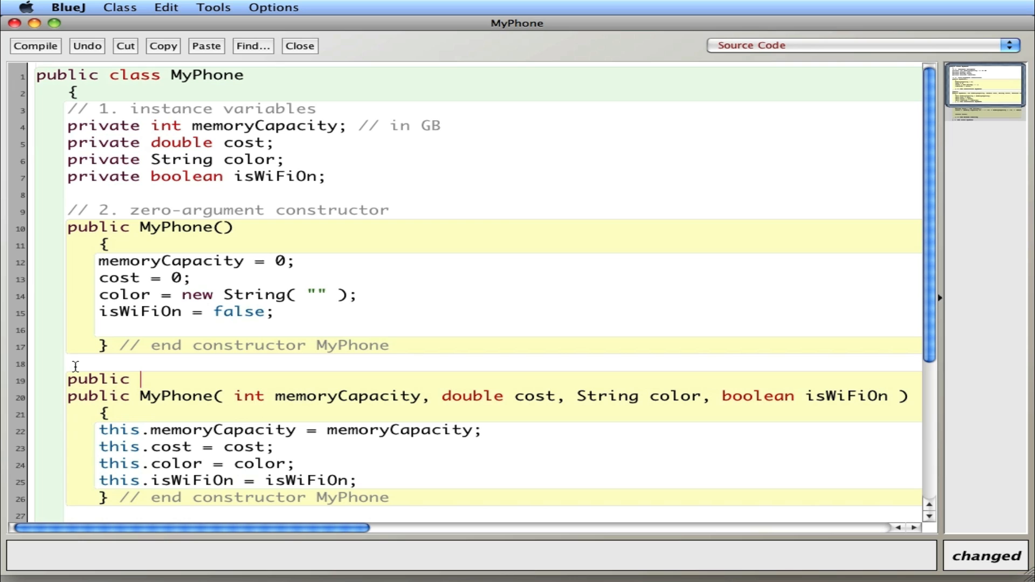
Write the public int getMemoryCapacity() header with a // end method getMemoryCapacity comment
{"action": "type", "text": "int get"}
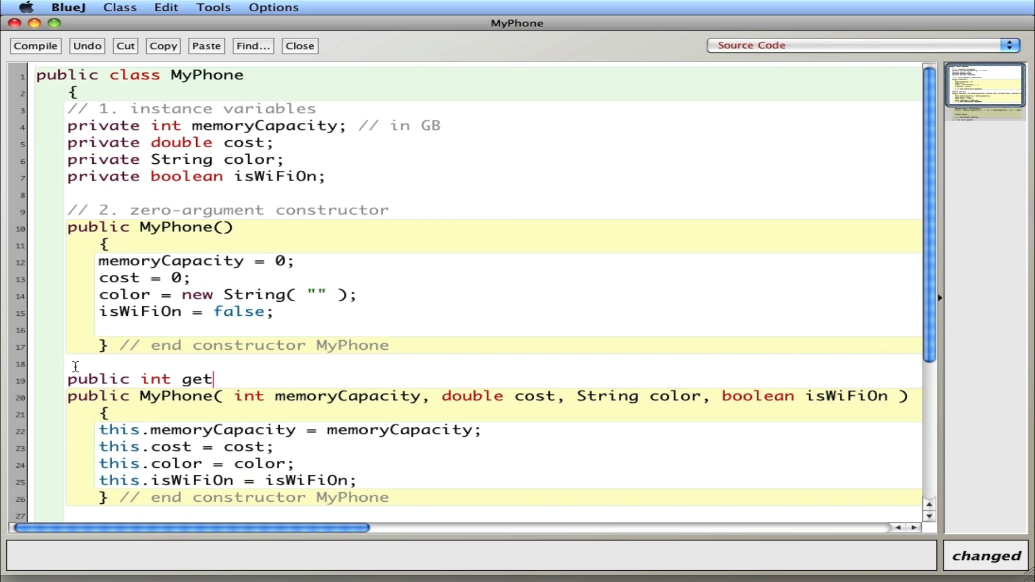
{"action": "type", "text": "MemoryC"}
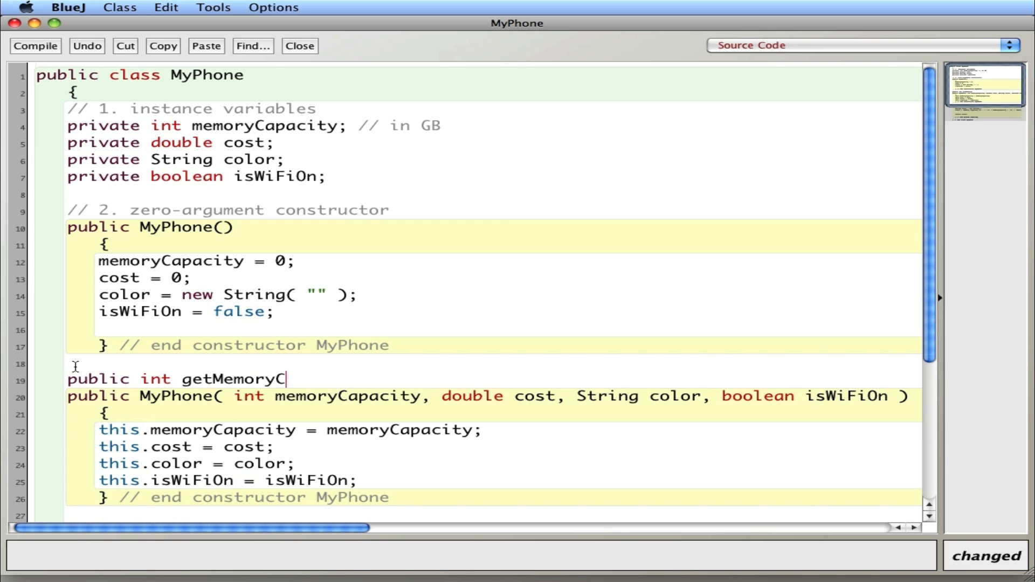
{"action": "type", "text": "apacity("}
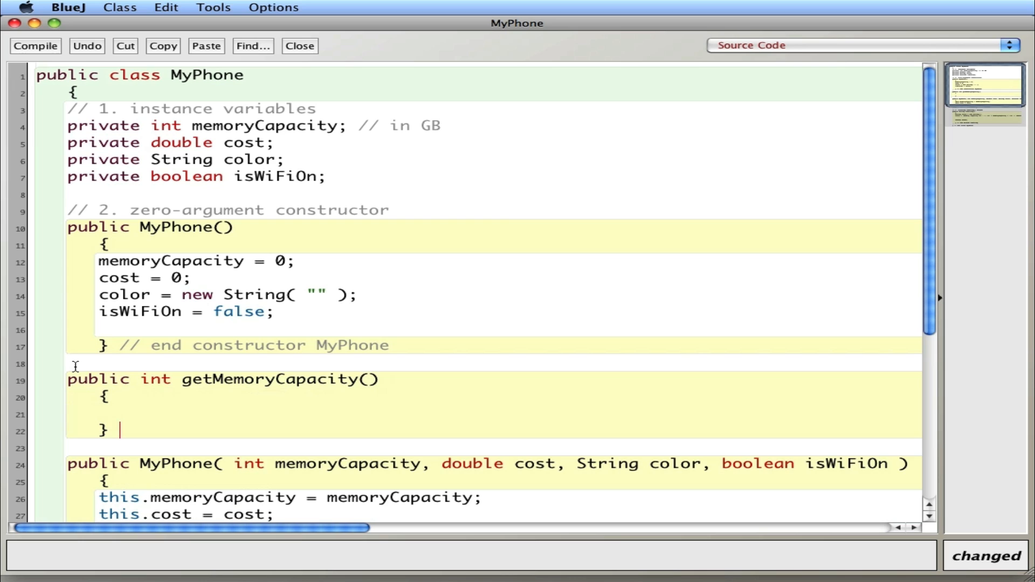
{"action": "type", "text": "// end method"}
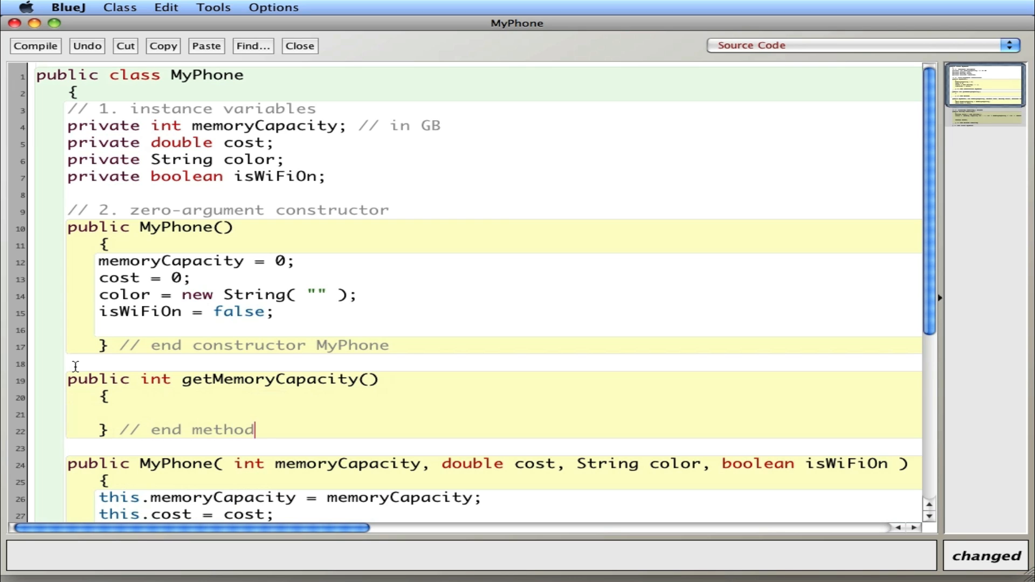
{"action": "type", "text": "getMemo"}
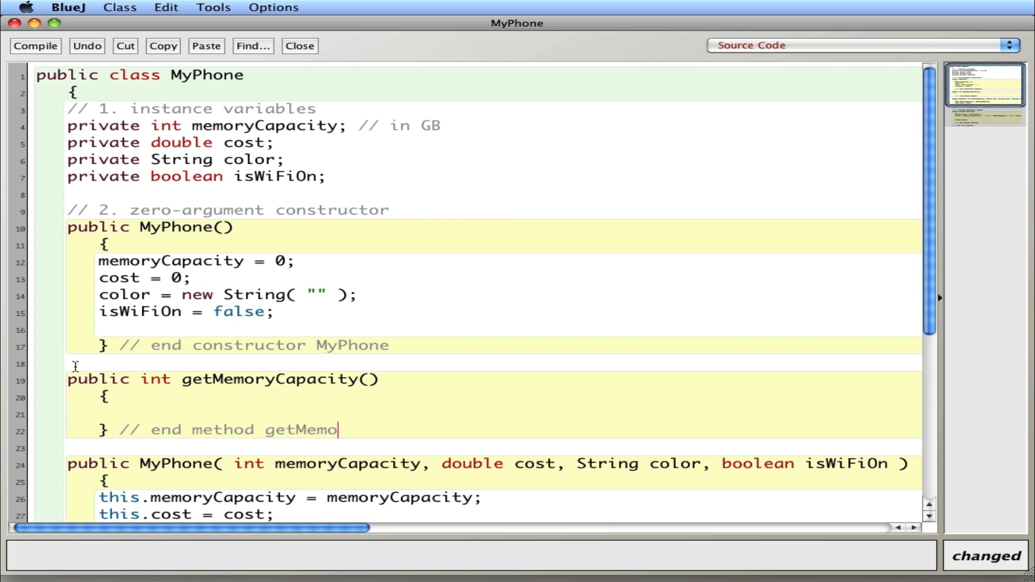
{"action": "type", "text": "ryCapac"}
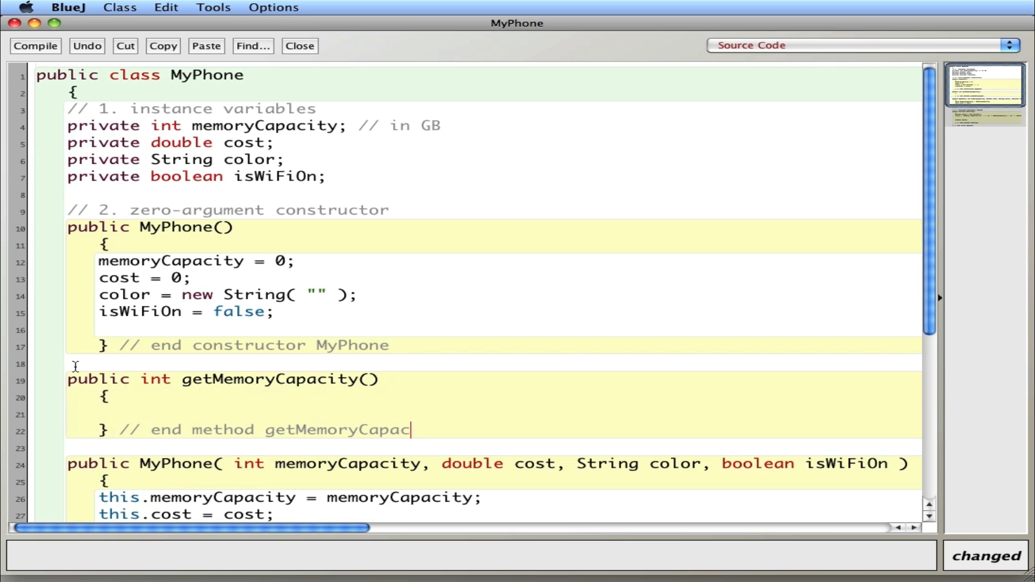
{"action": "type", "text": "ity"}
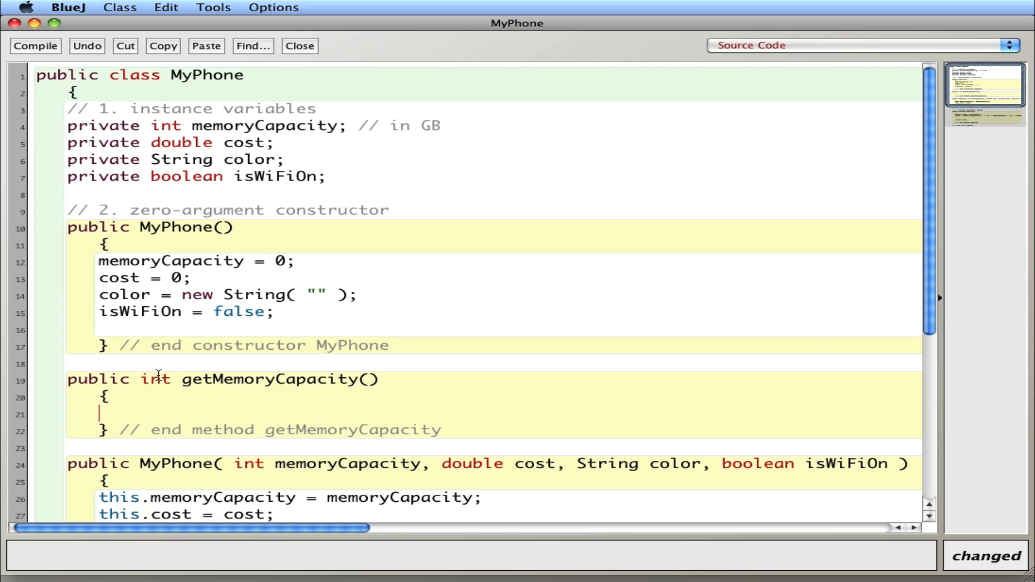
Fill the method body with return memoryCapacity;
{"action": "double_click", "coordinate": [156, 378]}
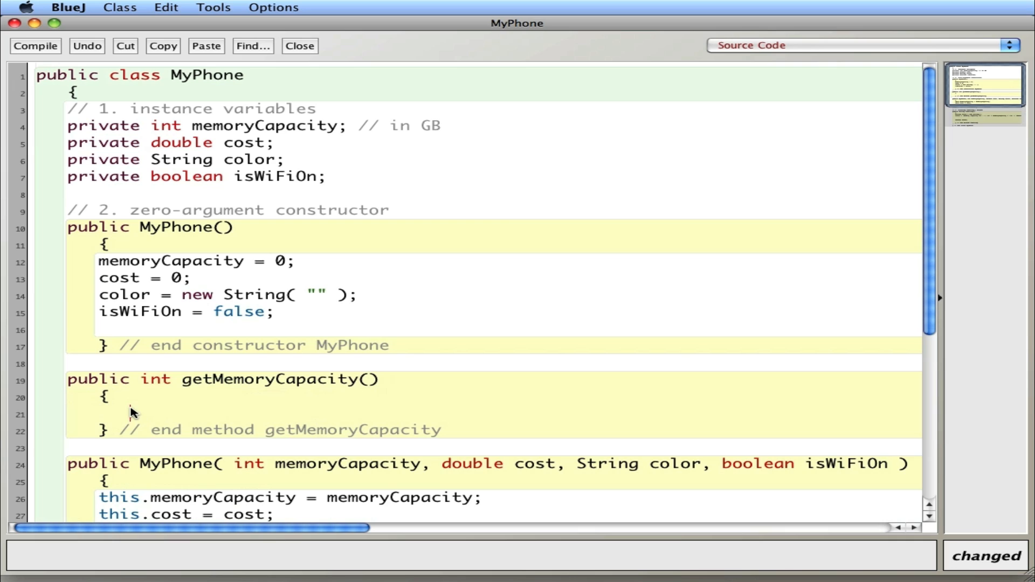
{"action": "type", "text": "r"}
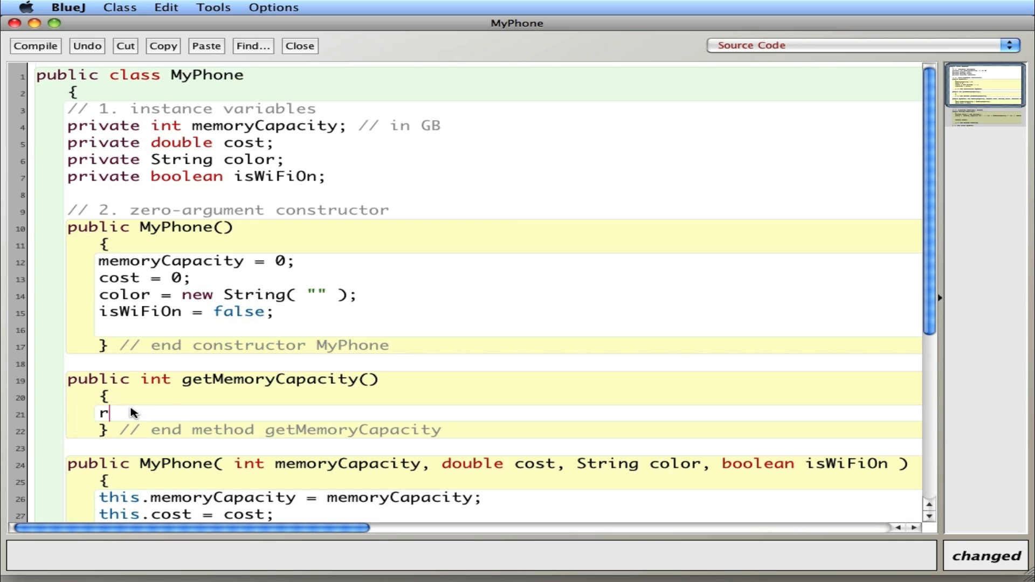
{"action": "type", "text": "eturn mem"}
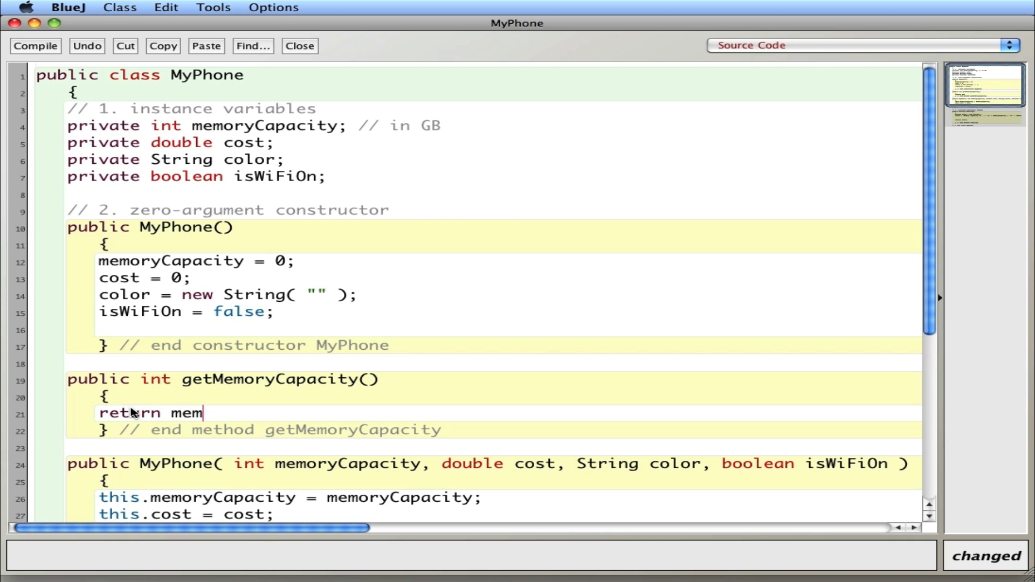
{"action": "type", "text": "oryCap"}
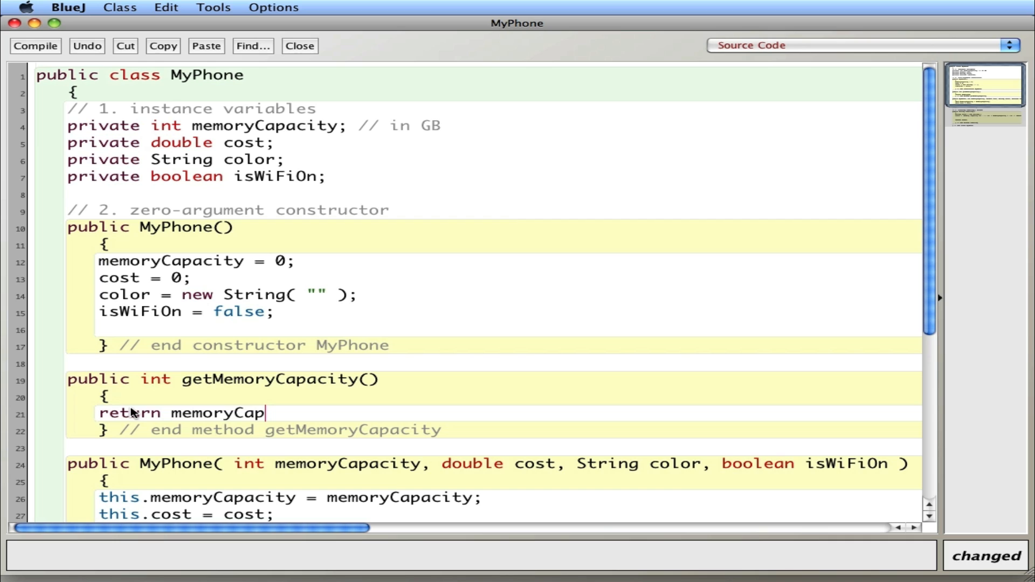
{"action": "type", "text": "acity;"}
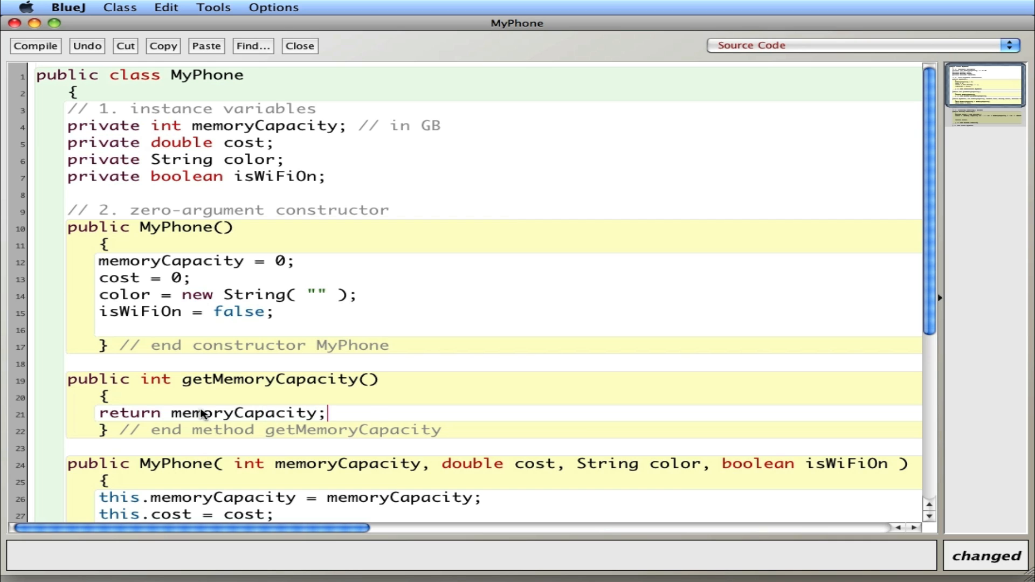
{"action": "mouse_move", "coordinate": [428, 447]}
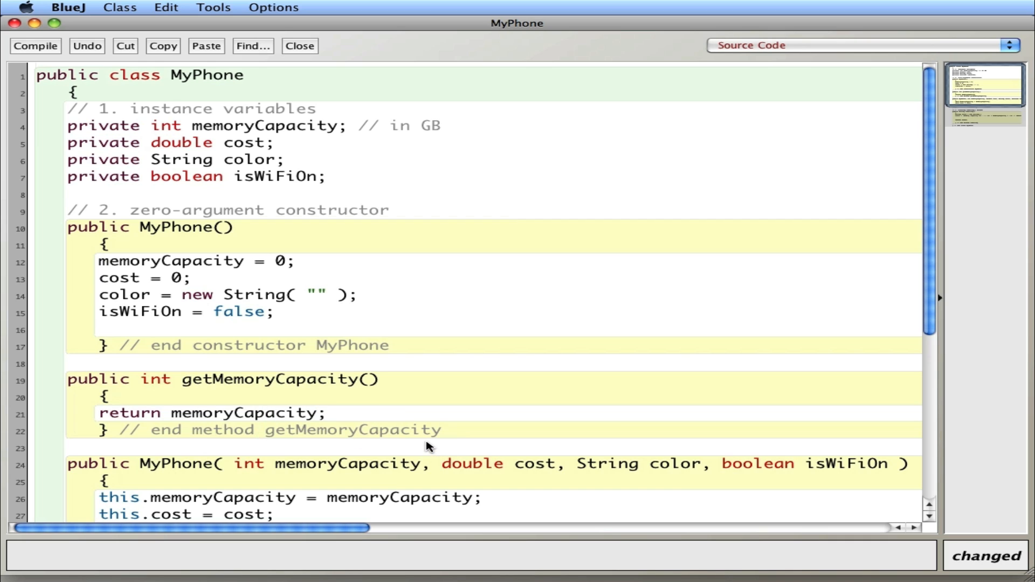
Scroll down past getMemoryCapacity to the next constructor and toString method
{"action": "scroll", "scroll_direction": "down", "scroll_amount": 3}
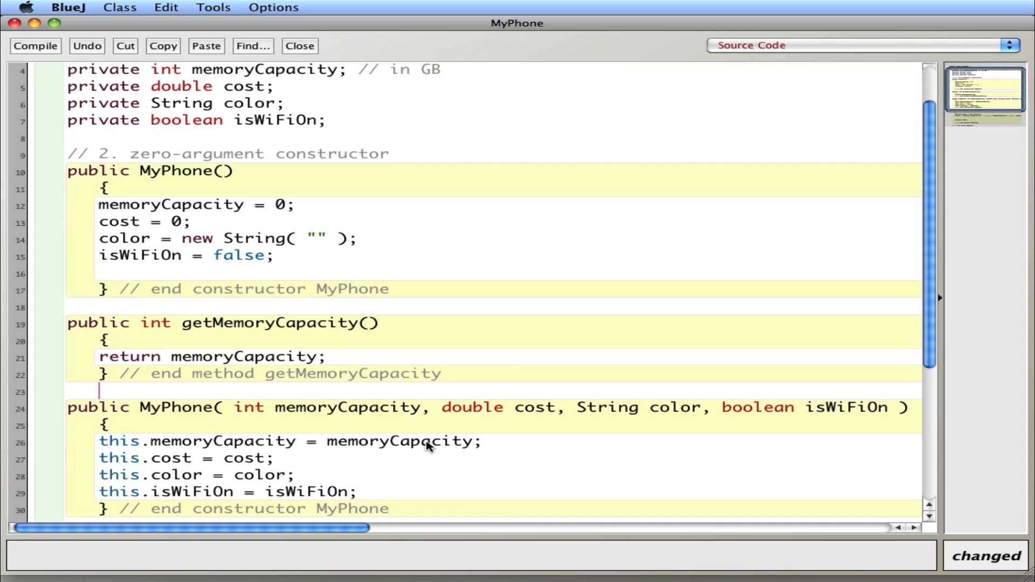
{"action": "scroll", "scroll_direction": "down", "scroll_amount": 3}
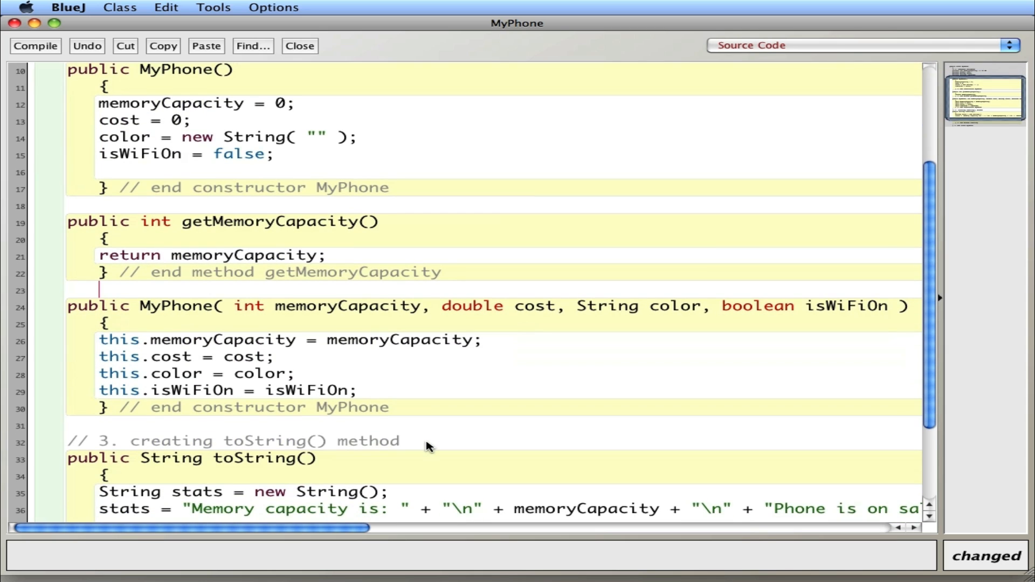
{"action": "mouse_move", "coordinate": [239, 289]}
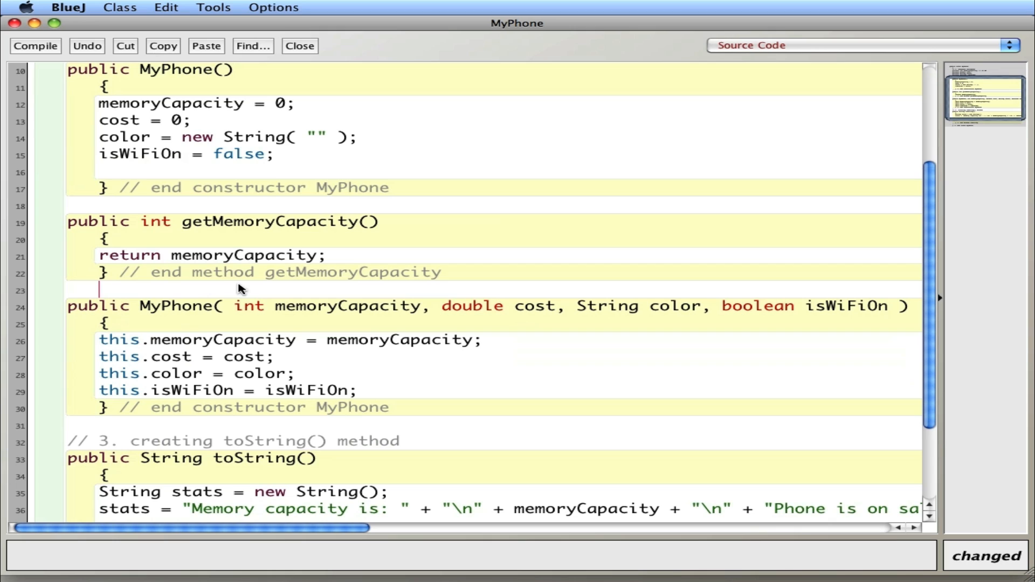
{"action": "mouse_move", "coordinate": [134, 297]}
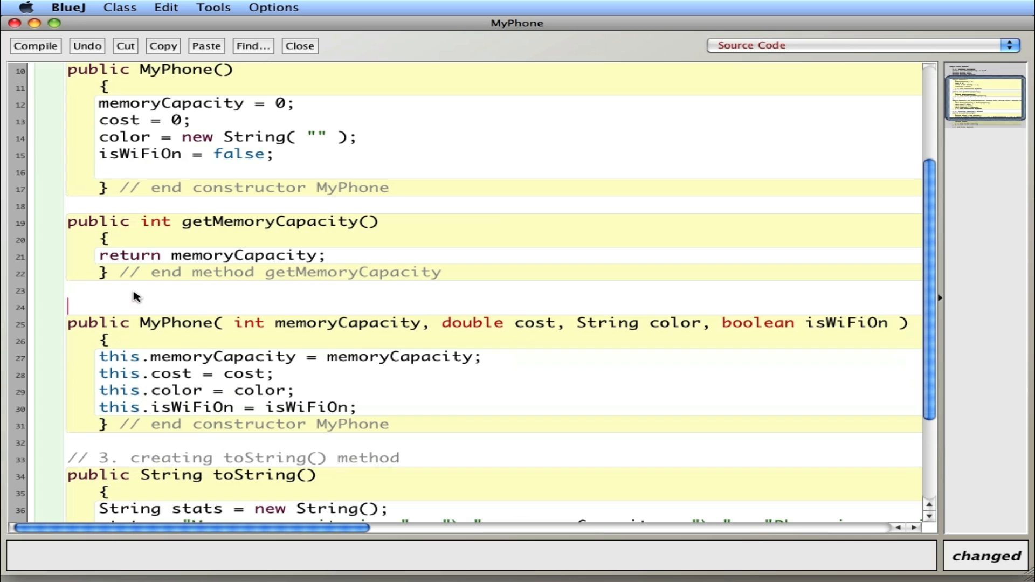
Write the public void setMemoryCapacity( int memory ) header with its end-method comment
{"action": "type", "text": "public void setM"}
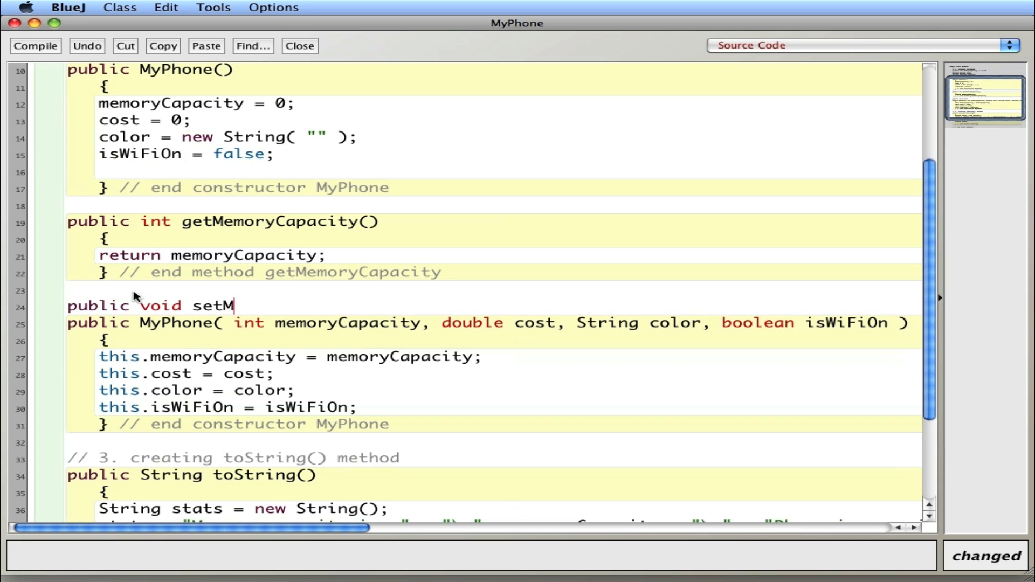
{"action": "type", "text": "emory"}
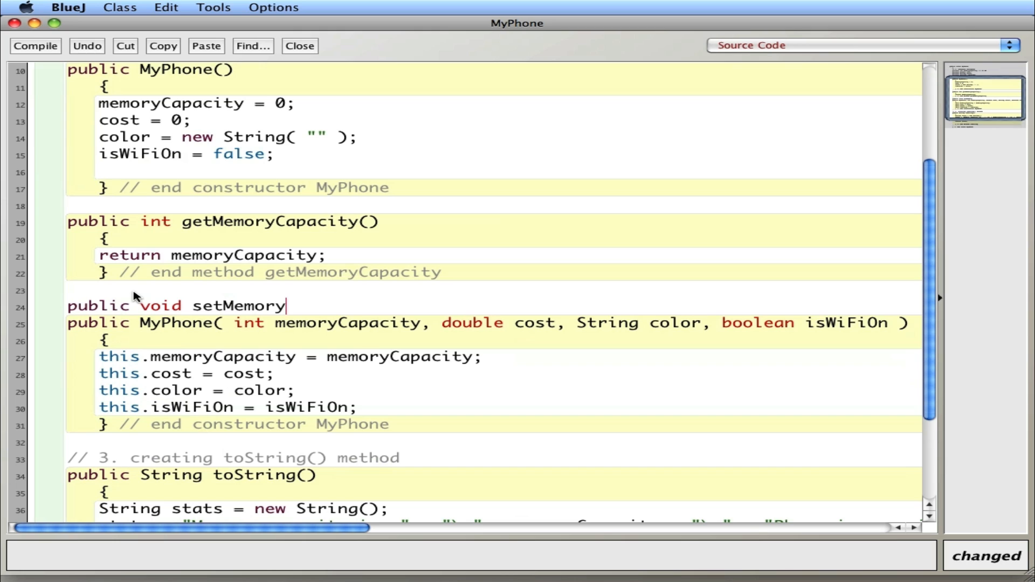
{"action": "type", "text": "Capacity"}
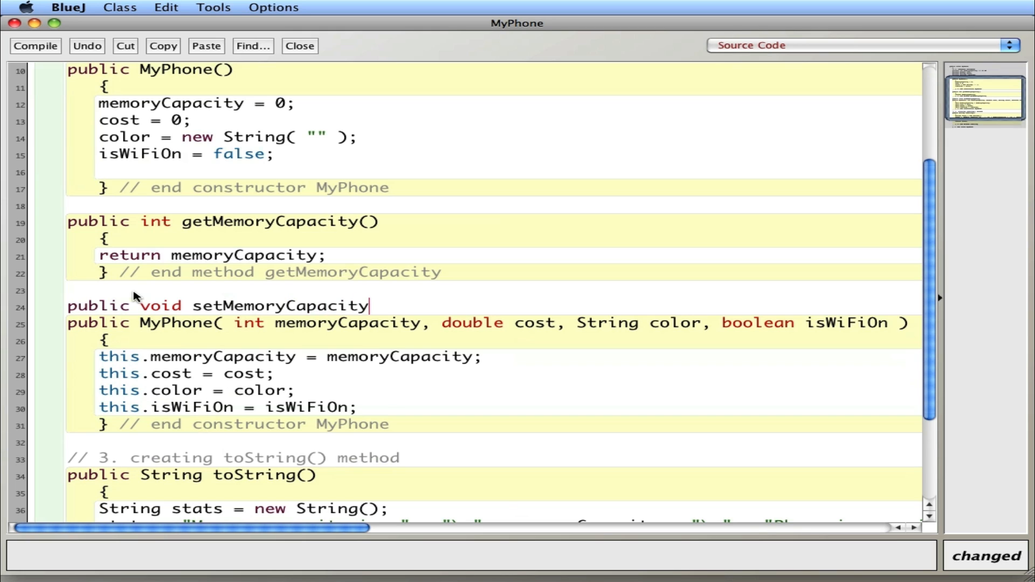
{"action": "type", "text": "( int memory"}
{"action": "type", "text": "}"}
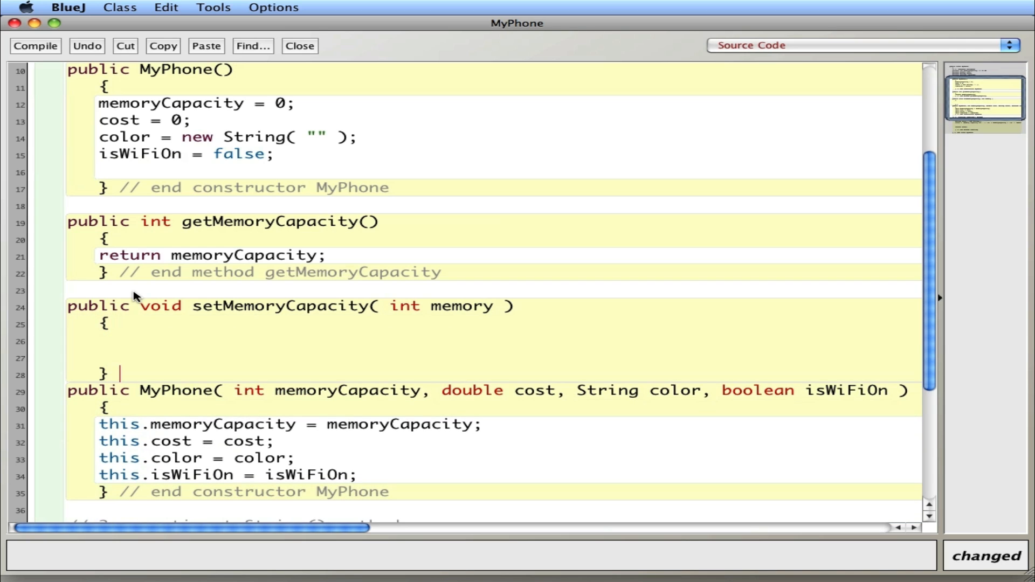
{"action": "type", "text": "// end meh"}
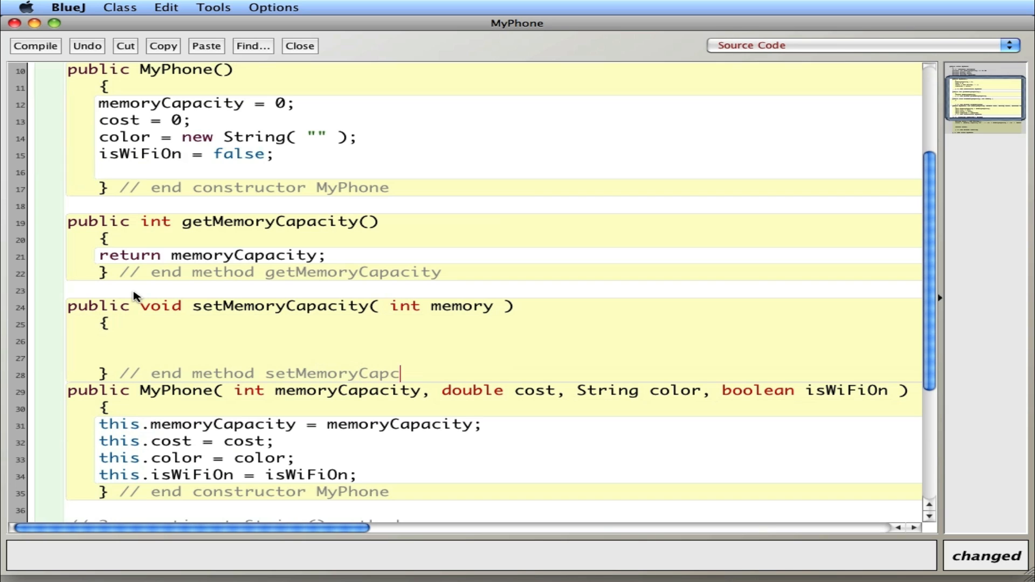
{"action": "type", "text": "ity"}
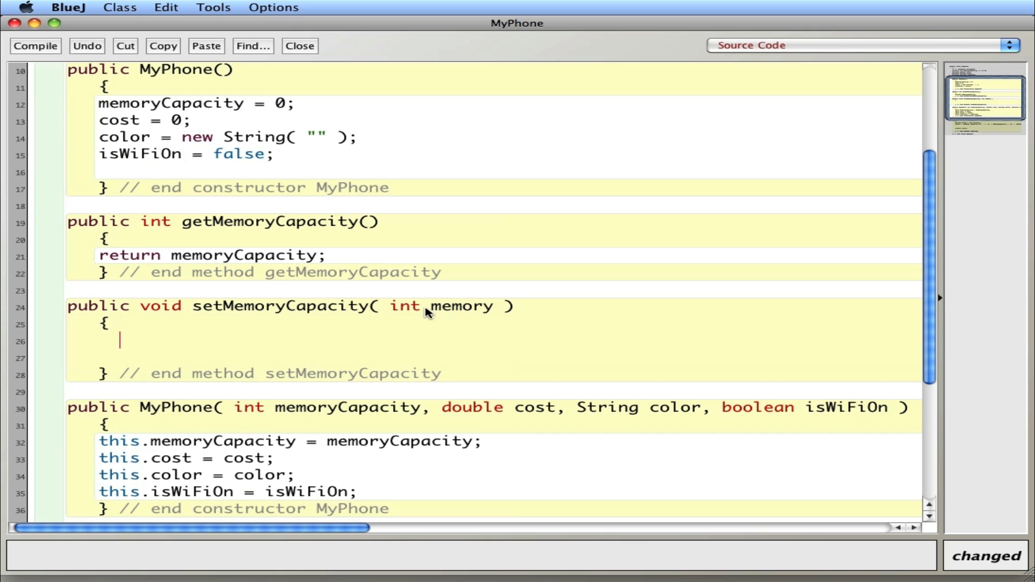
{"action": "mouse_move", "coordinate": [416, 323]}
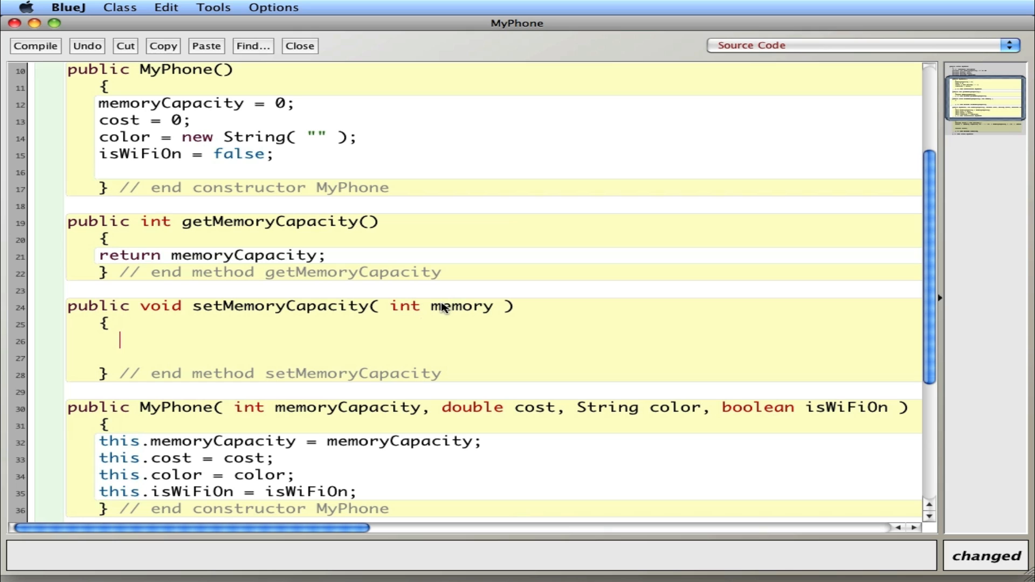
{"action": "mouse_move", "coordinate": [460, 316]}
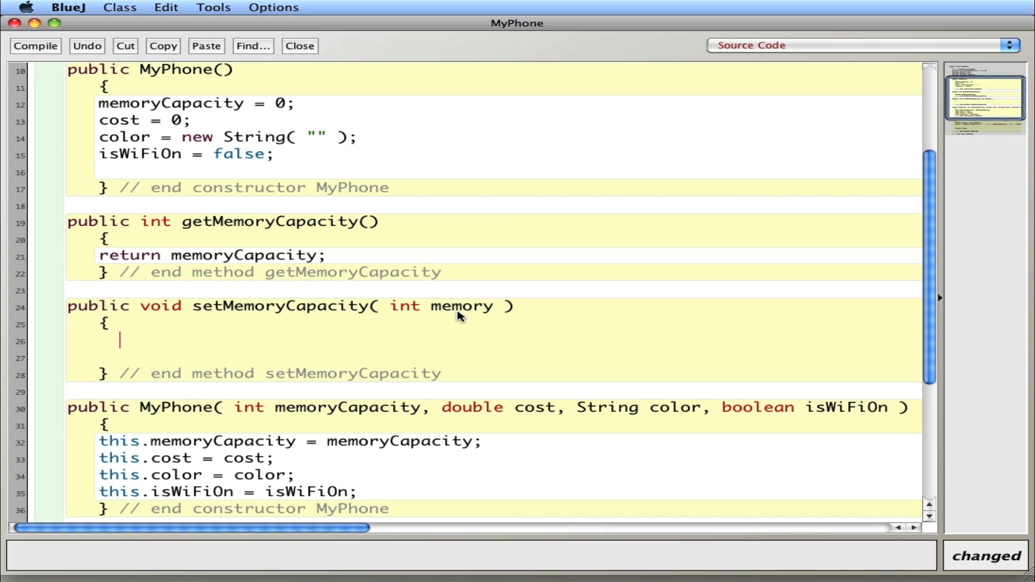
Fill the setter body with this.memoryCapacity = memory; and close the MyPhone editor
{"action": "double_click", "coordinate": [459, 305]}
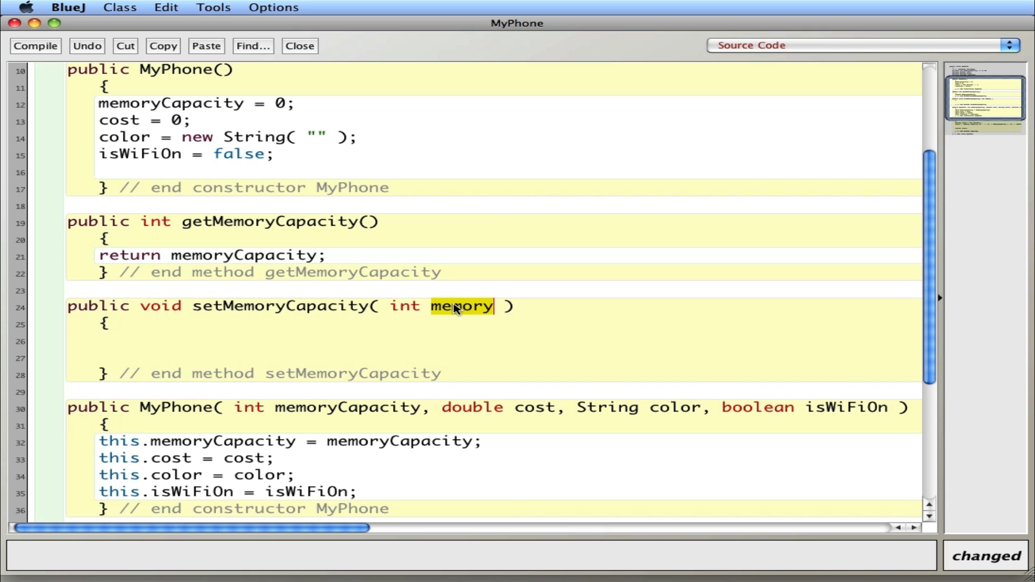
{"action": "left_click", "coordinate": [103, 340]}
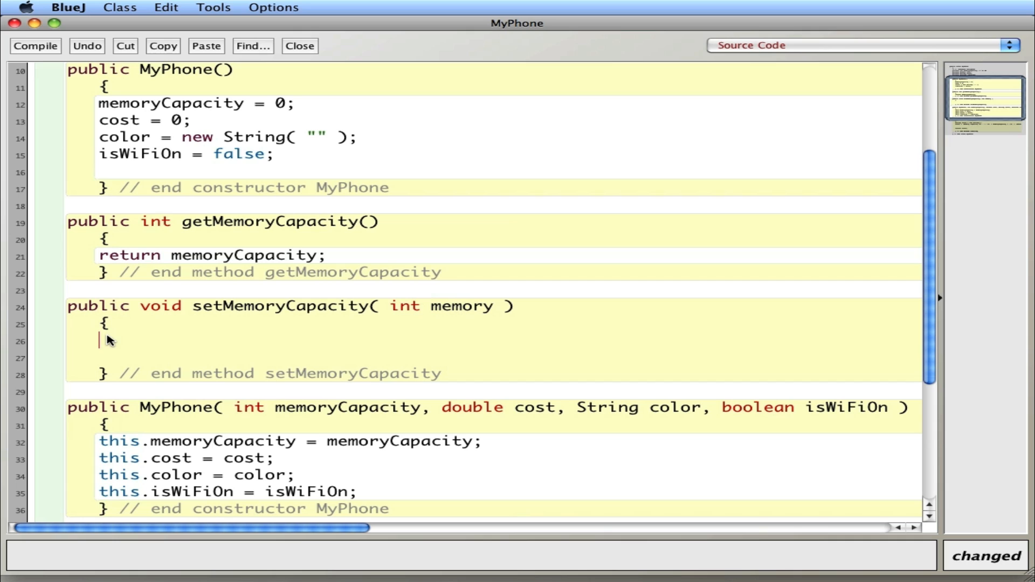
{"action": "type", "text": "m"}
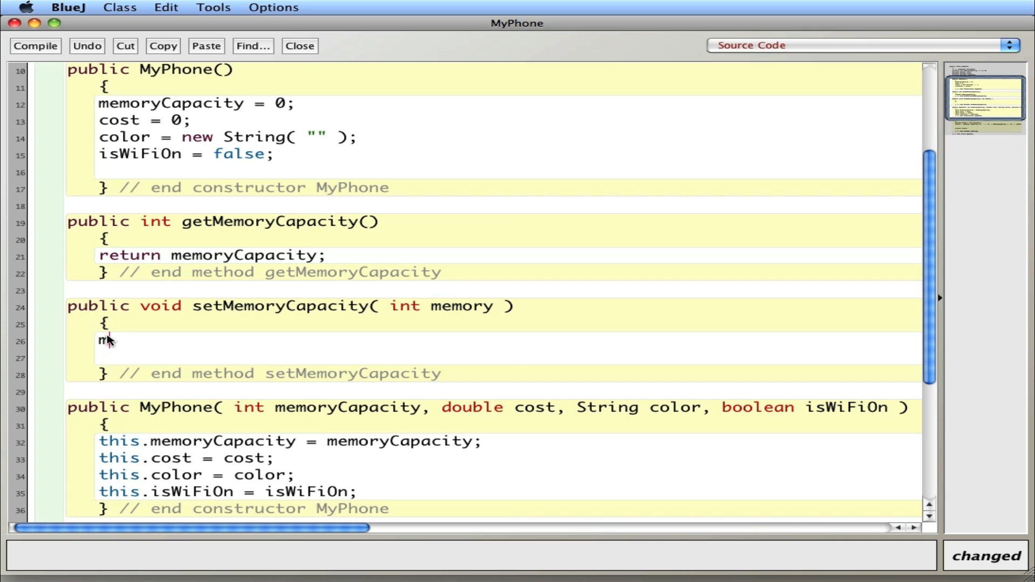
{"action": "type", "text": "th"}
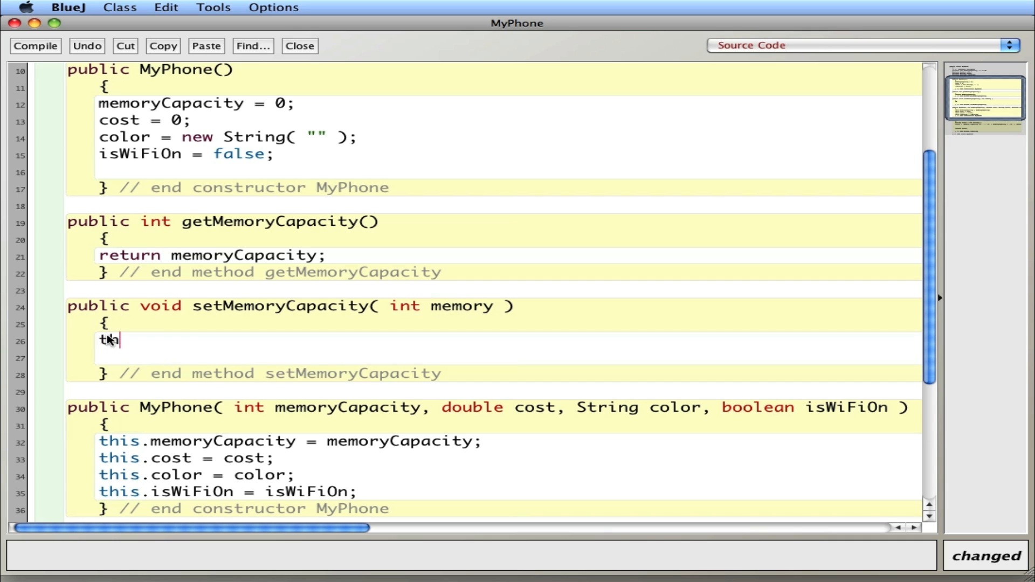
{"action": "type", "text": "is.memory"}
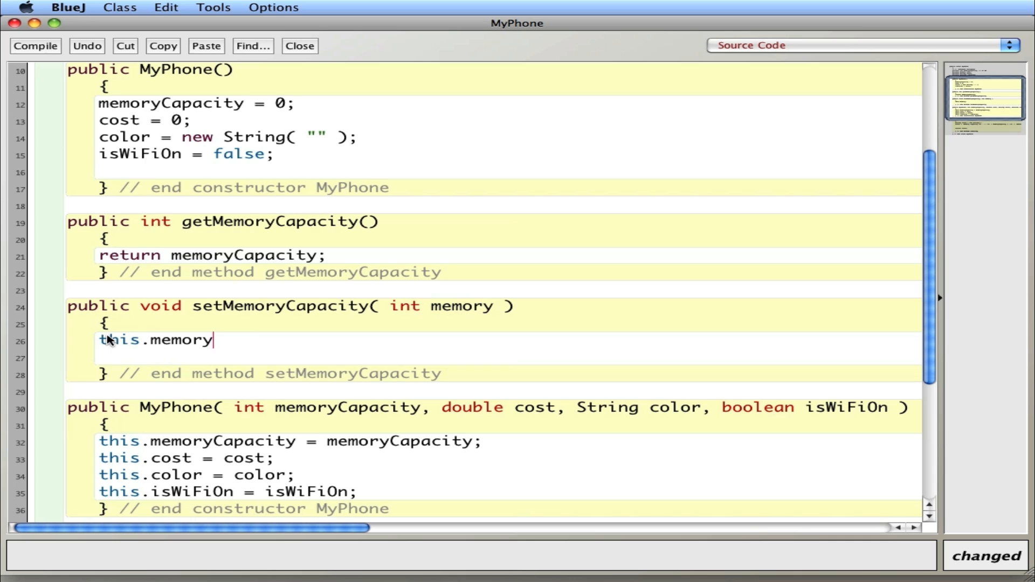
{"action": "type", "text": "Capacity ="}
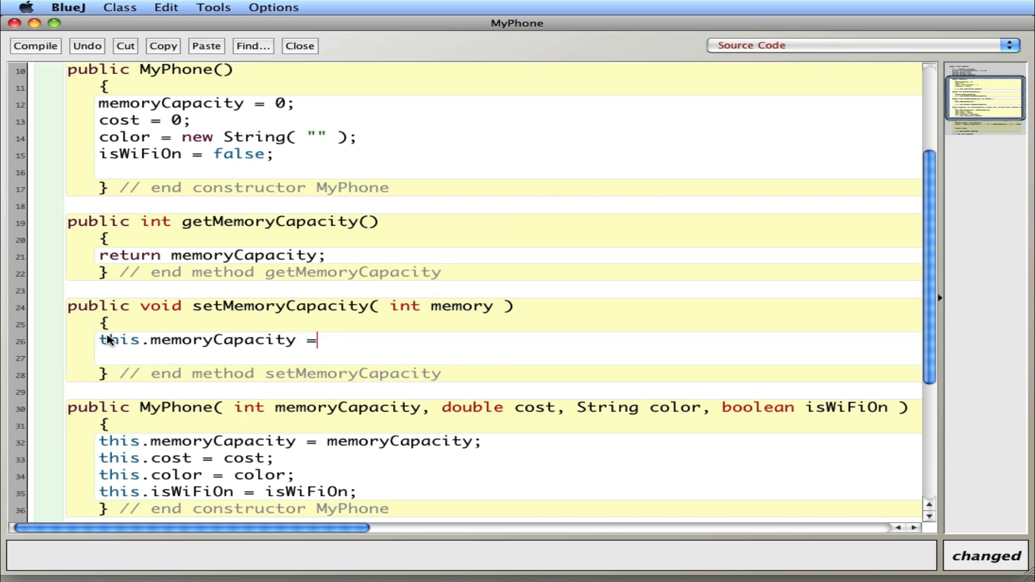
{"action": "type", "text": "memory;"}
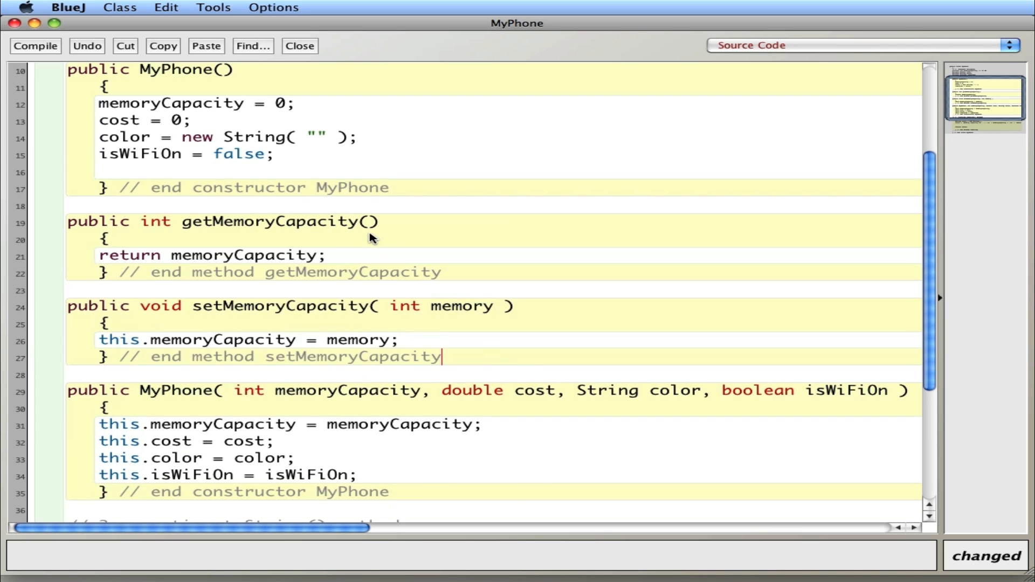
{"action": "left_click", "coordinate": [298, 45]}
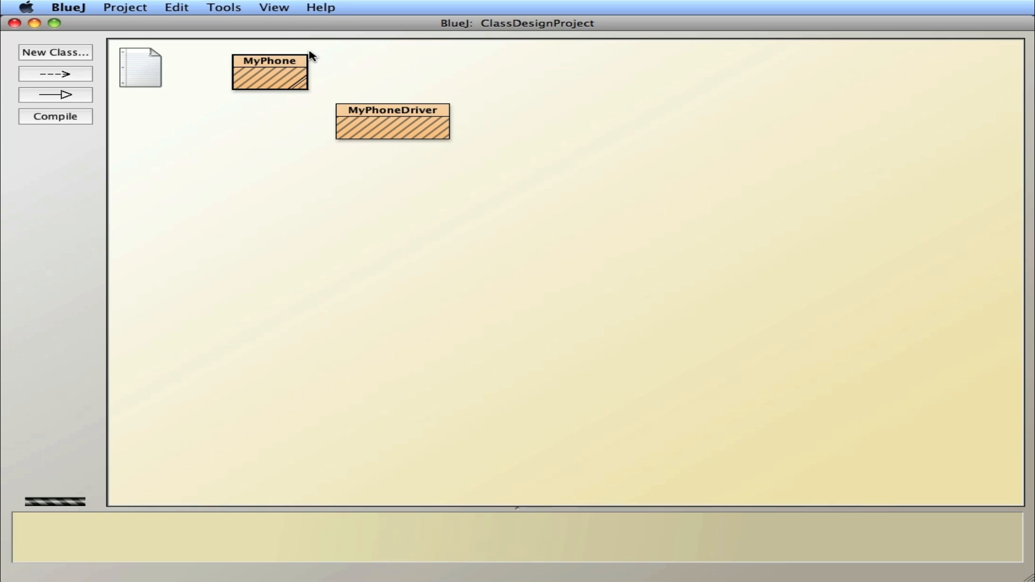
Review the MyPhoneDriver source, then run its main method with default arguments
{"action": "double_click", "coordinate": [392, 123]}
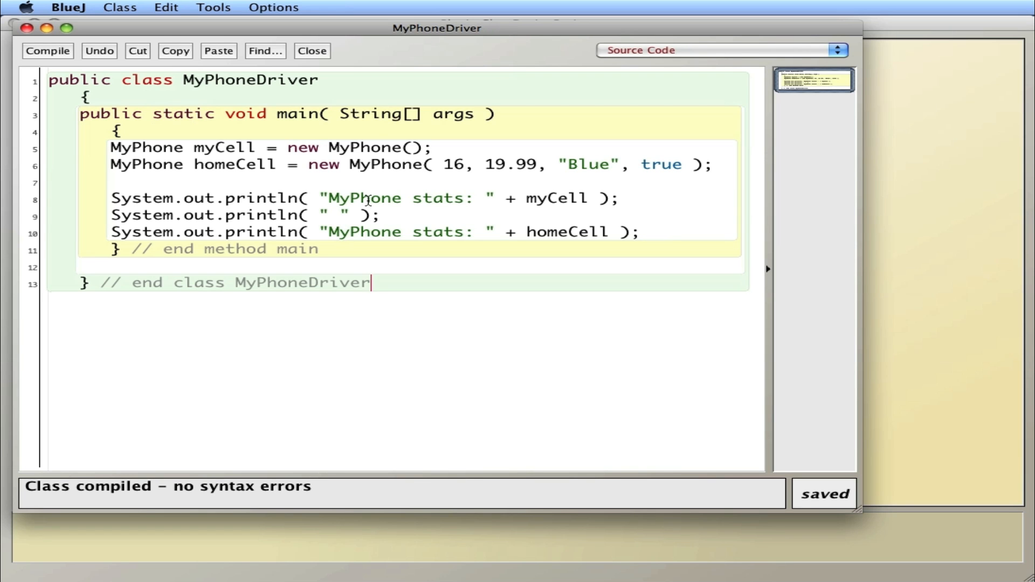
{"action": "mouse_move", "coordinate": [258, 170]}
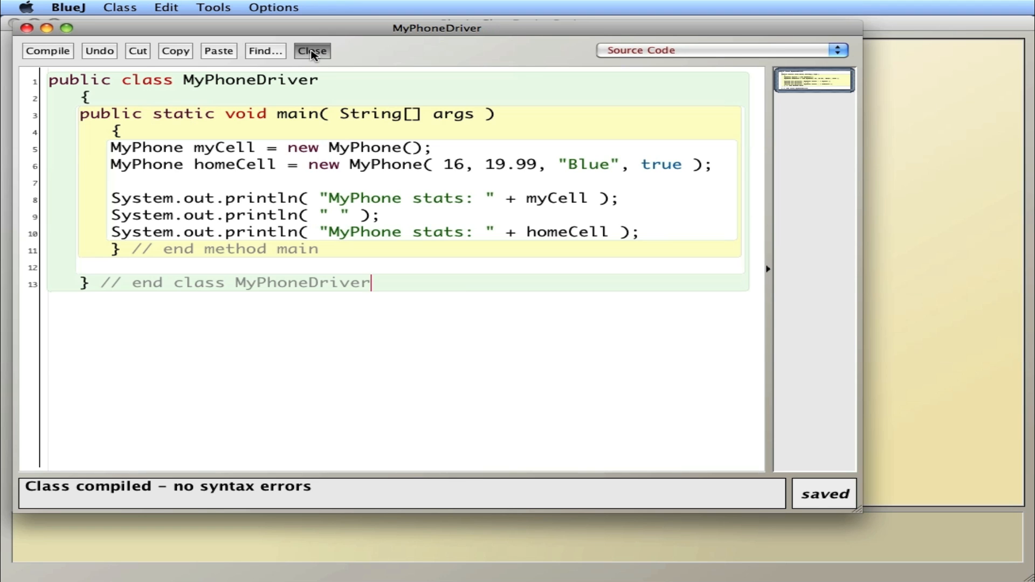
{"action": "left_click", "coordinate": [311, 51]}
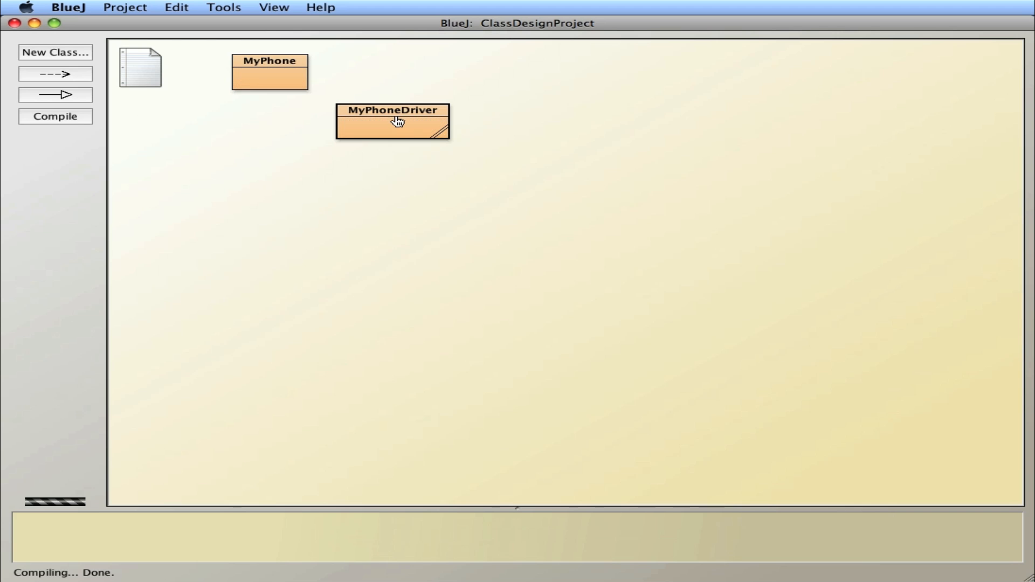
{"action": "left_click", "coordinate": [393, 123]}
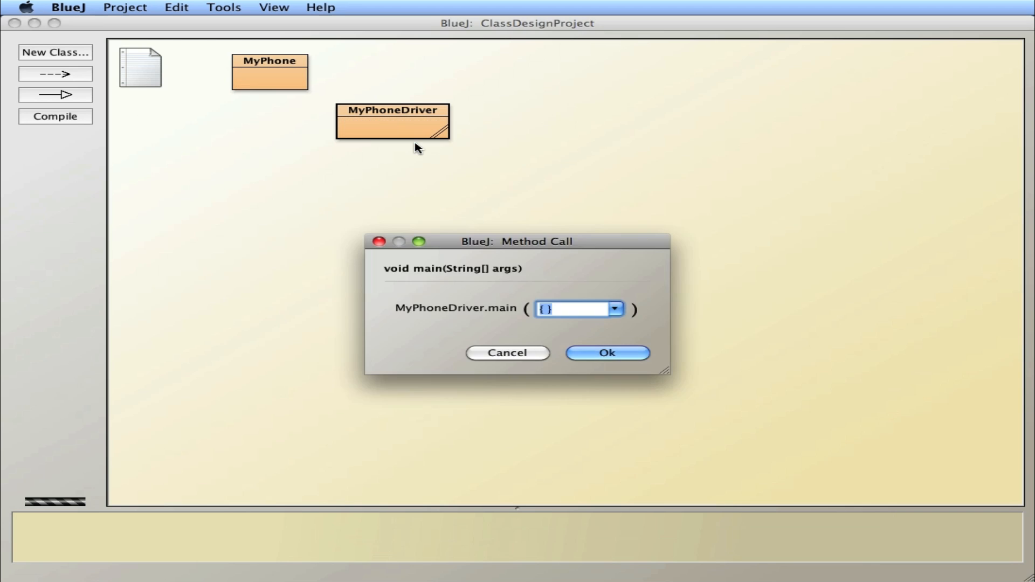
{"action": "left_click", "coordinate": [606, 352]}
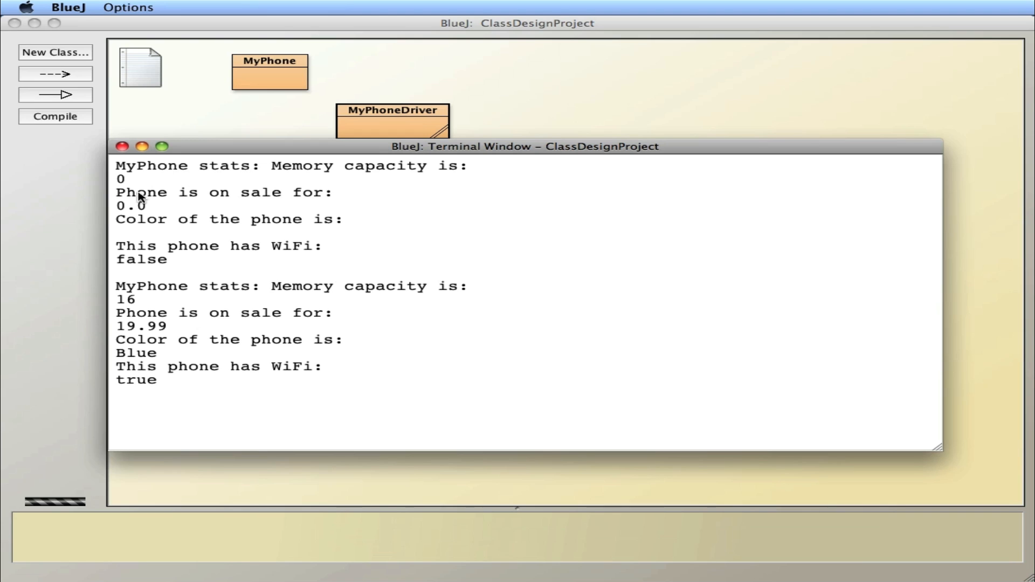
{"action": "mouse_move", "coordinate": [147, 280]}
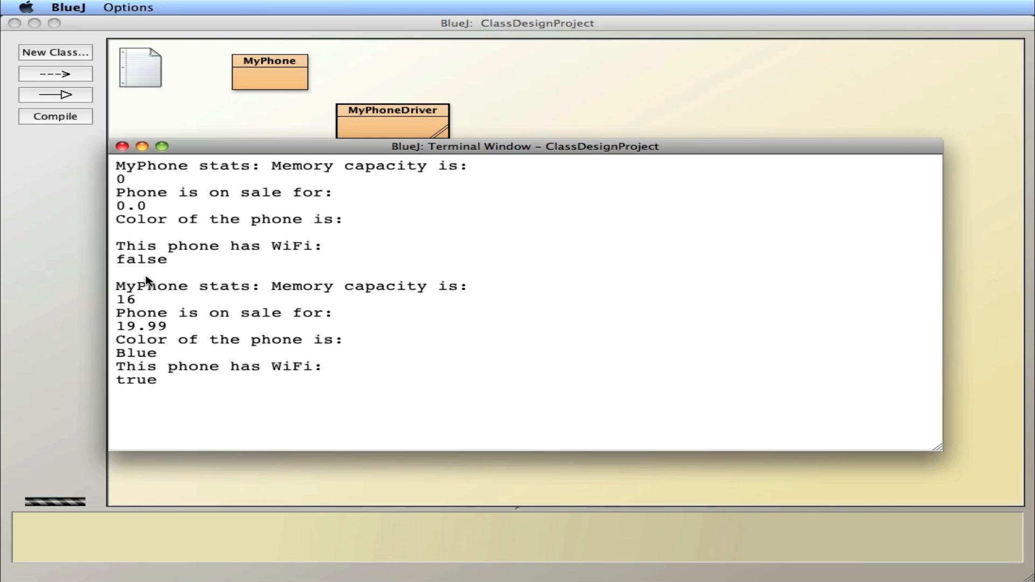
{"action": "mouse_move", "coordinate": [140, 302]}
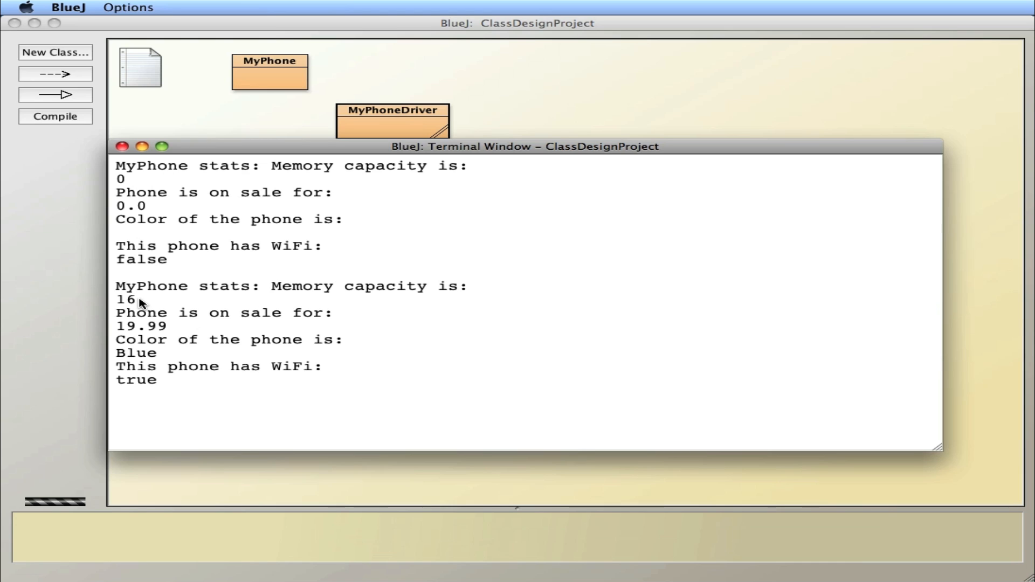
{"action": "mouse_move", "coordinate": [146, 310]}
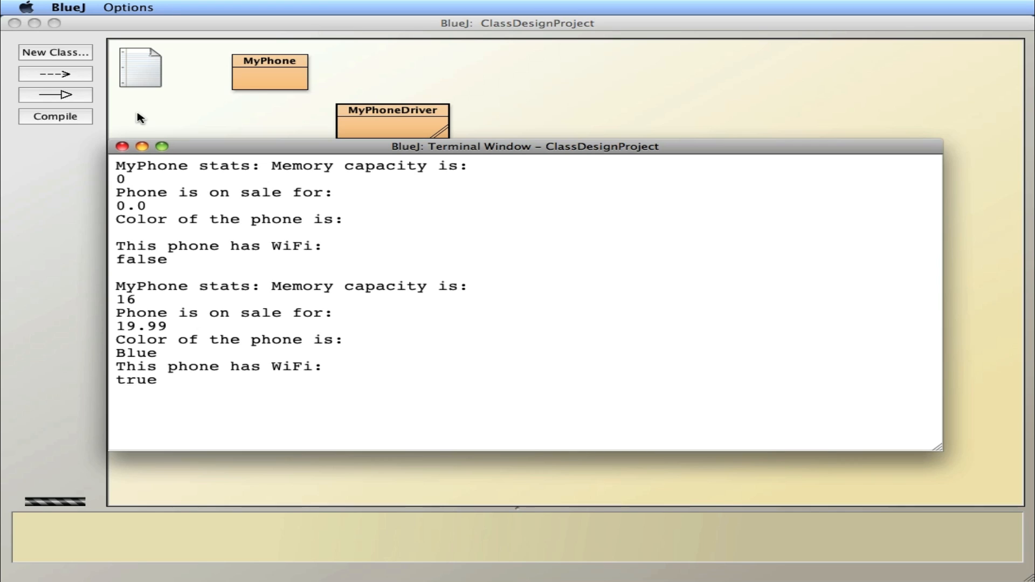
{"action": "mouse_move", "coordinate": [117, 143]}
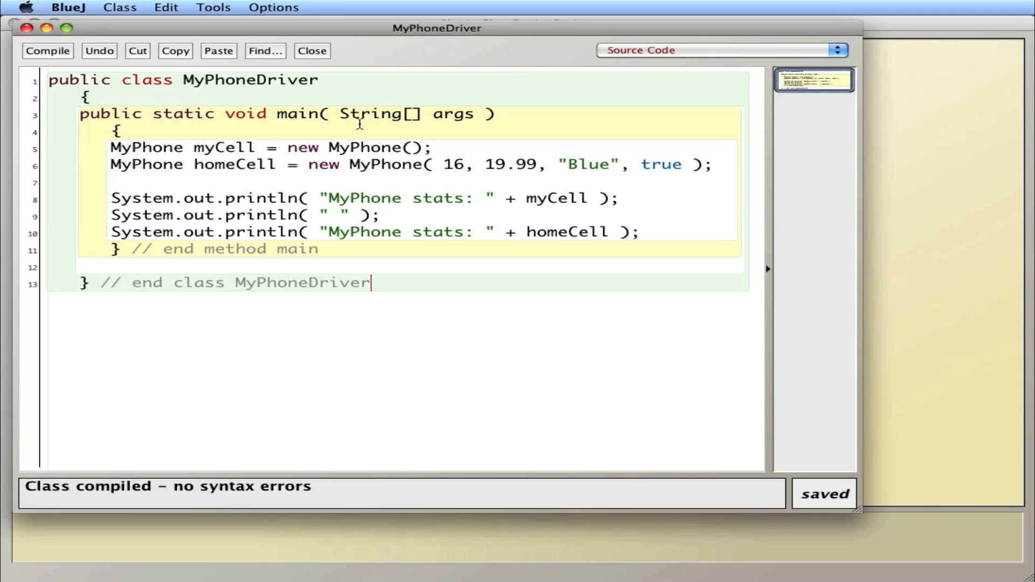
{"action": "mouse_move", "coordinate": [651, 210]}
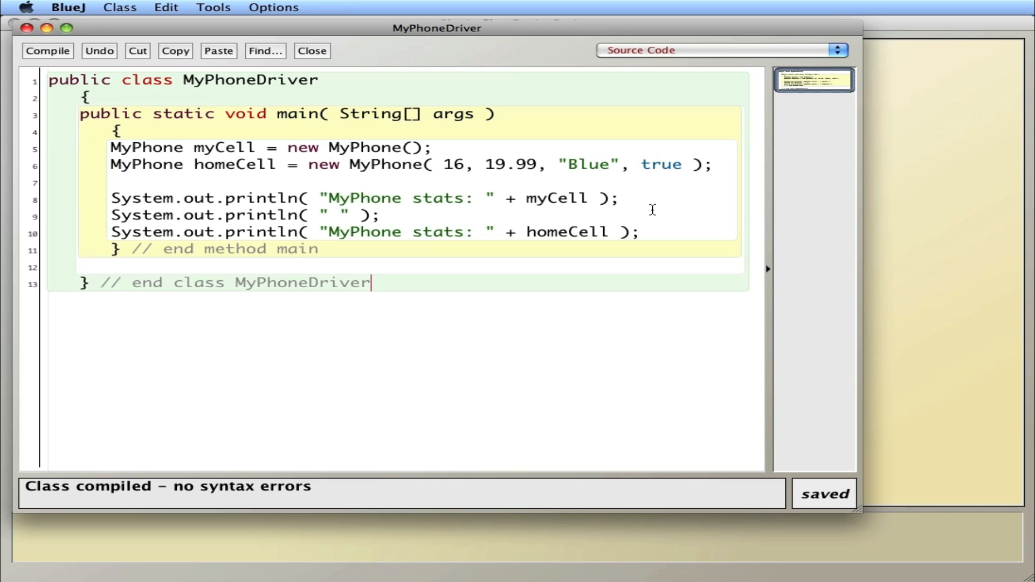
{"action": "mouse_move", "coordinate": [663, 237]}
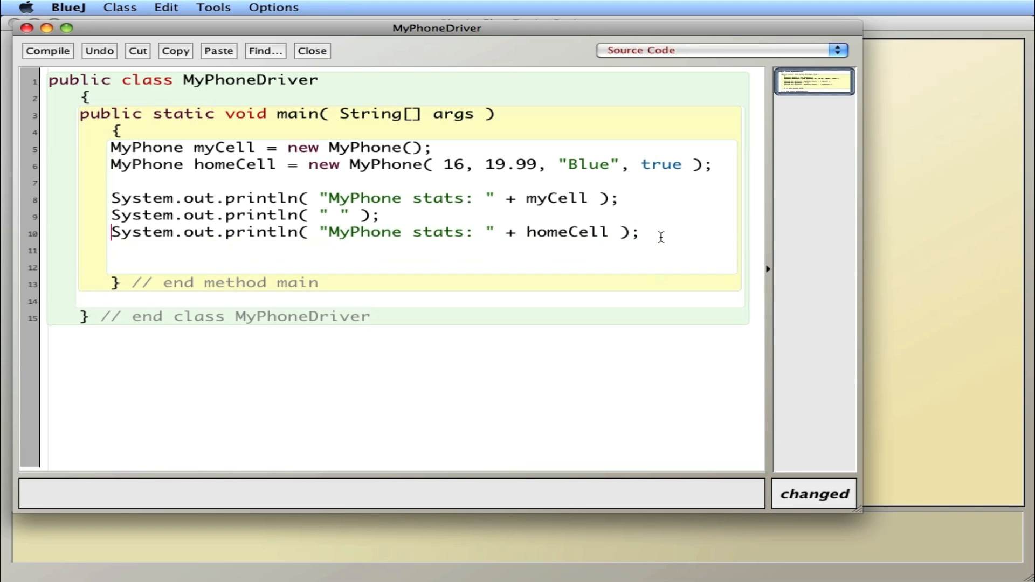
Add a println of "\n\n" and a println of myCell.getMemoryCapacity() in main
{"action": "type", "text": "System"}
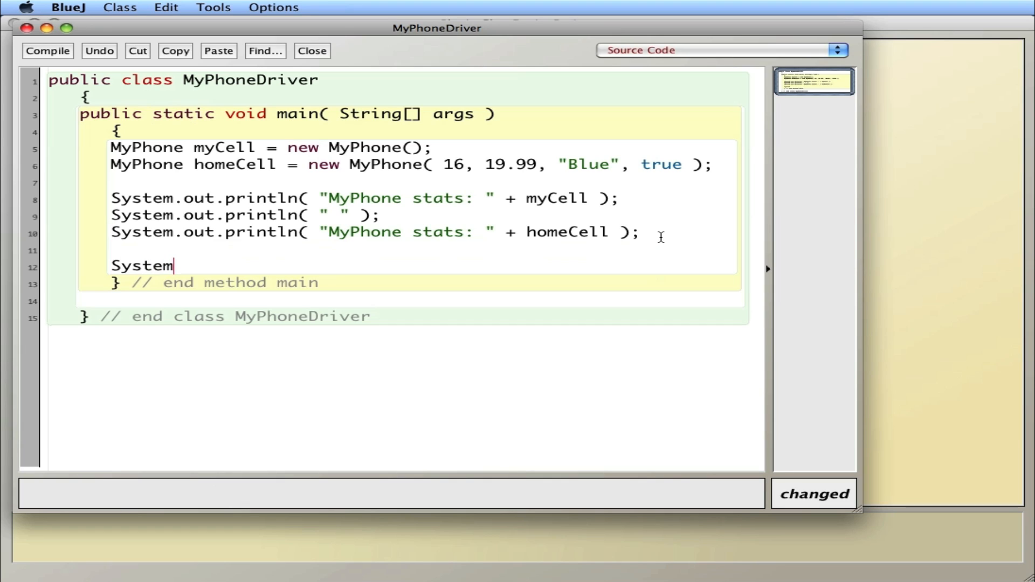
{"action": "type", "text": ".out.pri"}
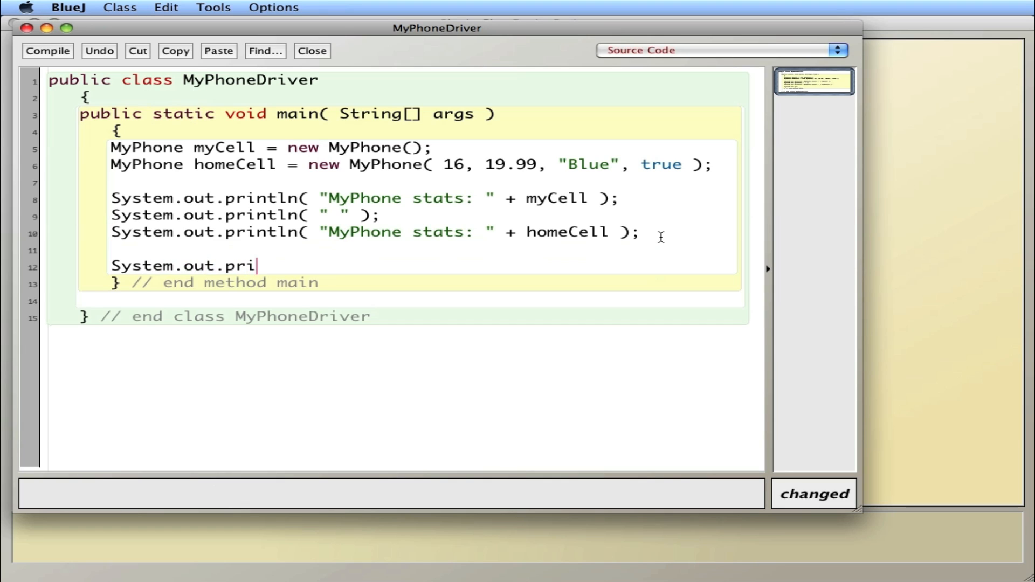
{"action": "type", "text": "ntln( \""}
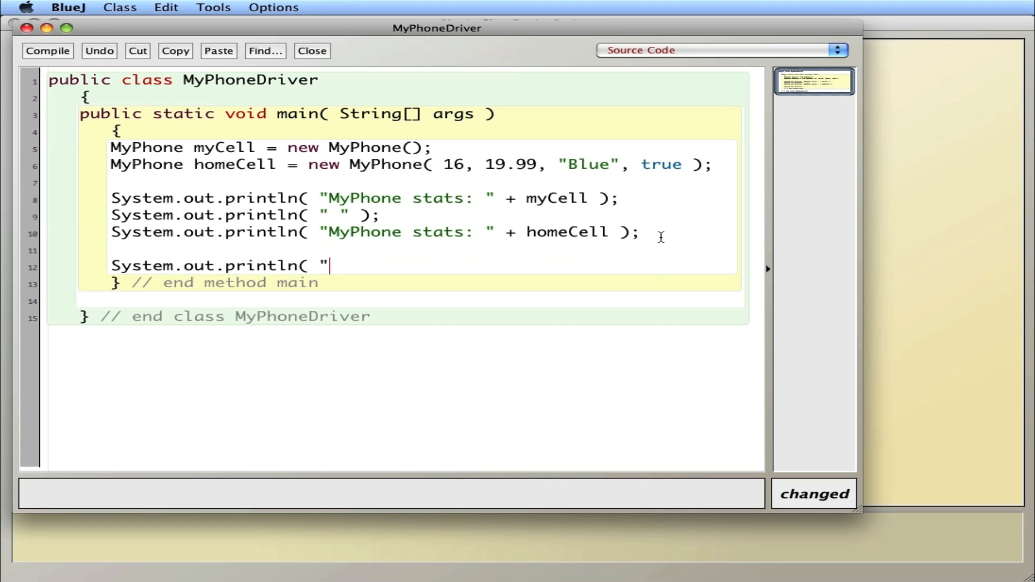
{"action": "type", "text": "\\n\\n\""}
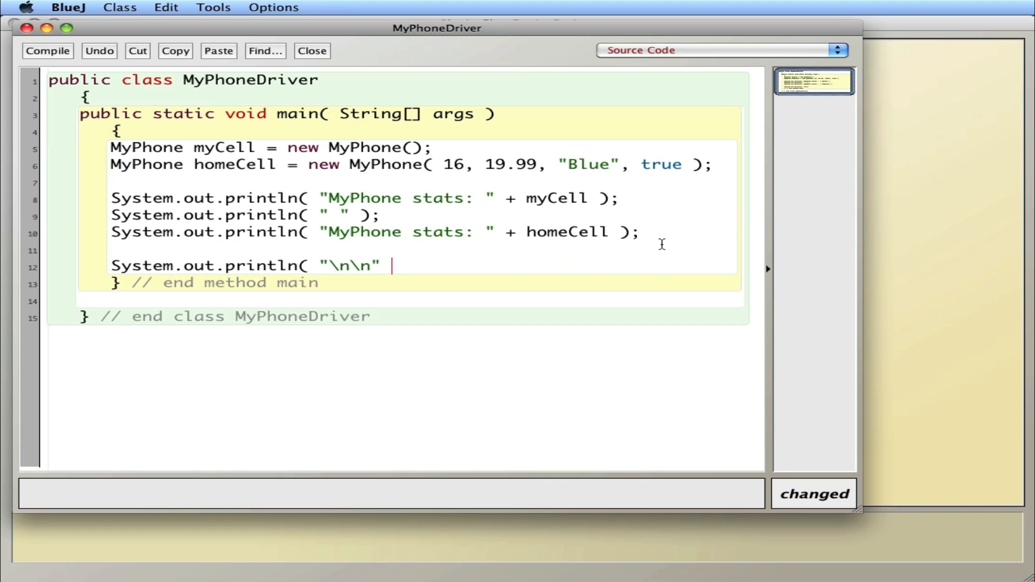
{"action": "type", "text": ");"}
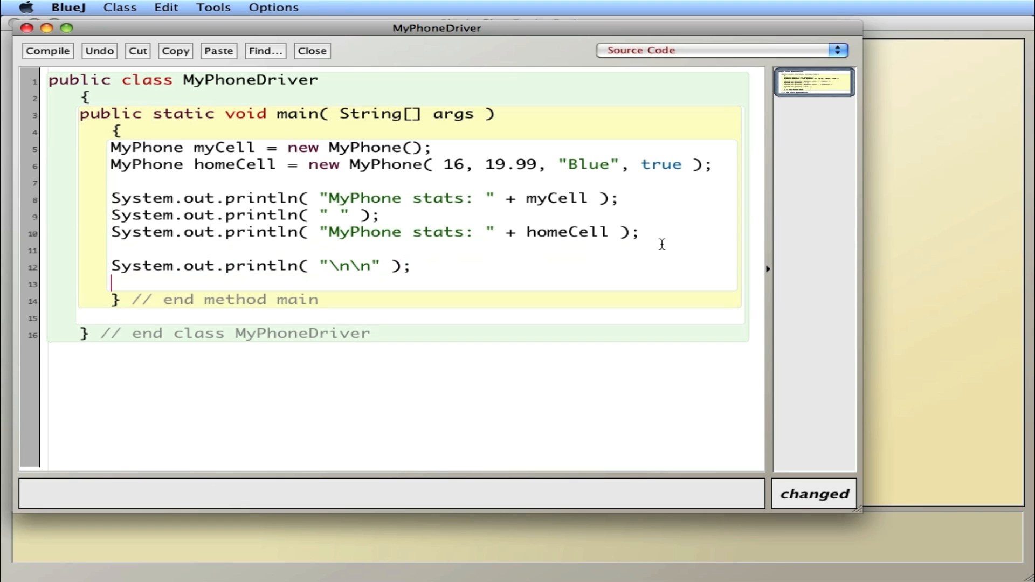
{"action": "type", "text": "my"}
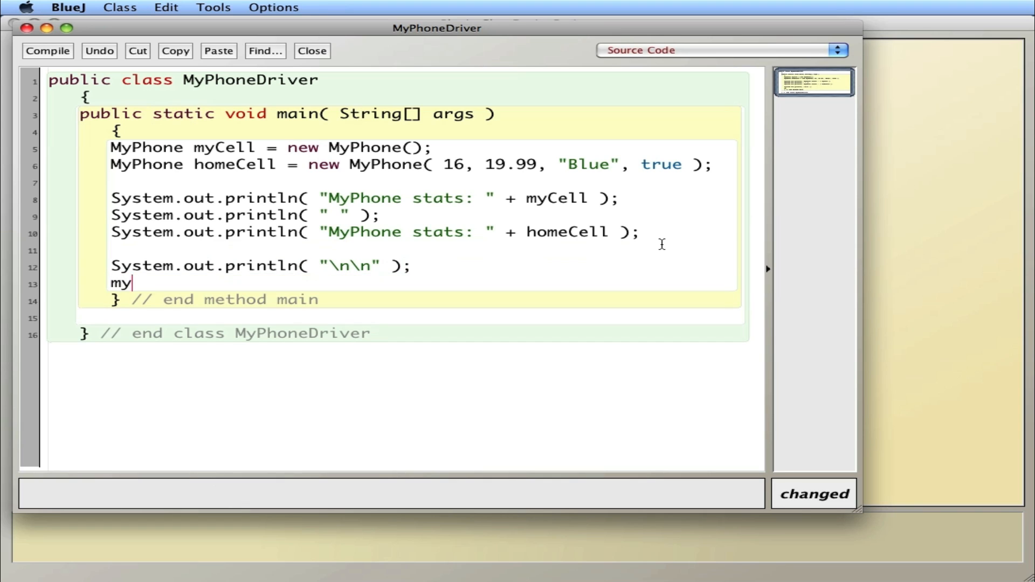
{"action": "type", "text": "Cell."}
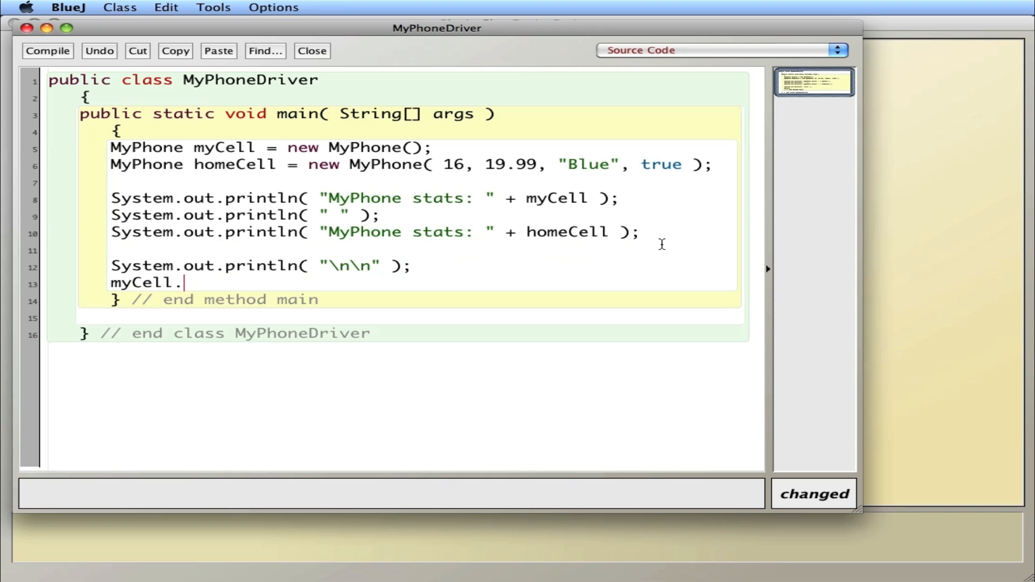
{"action": "type", "text": "getMe"}
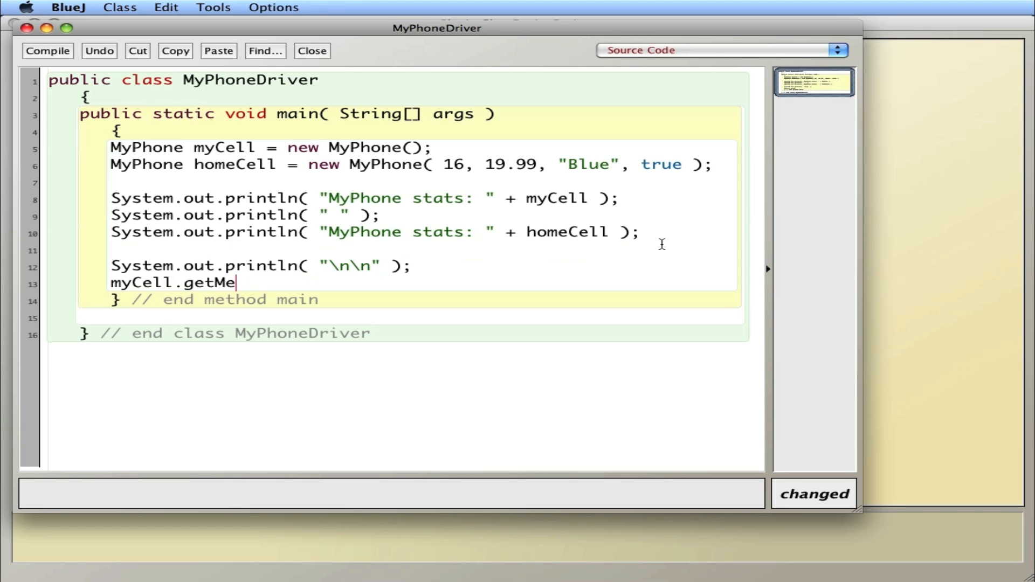
{"action": "type", "text": "moryCapa"}
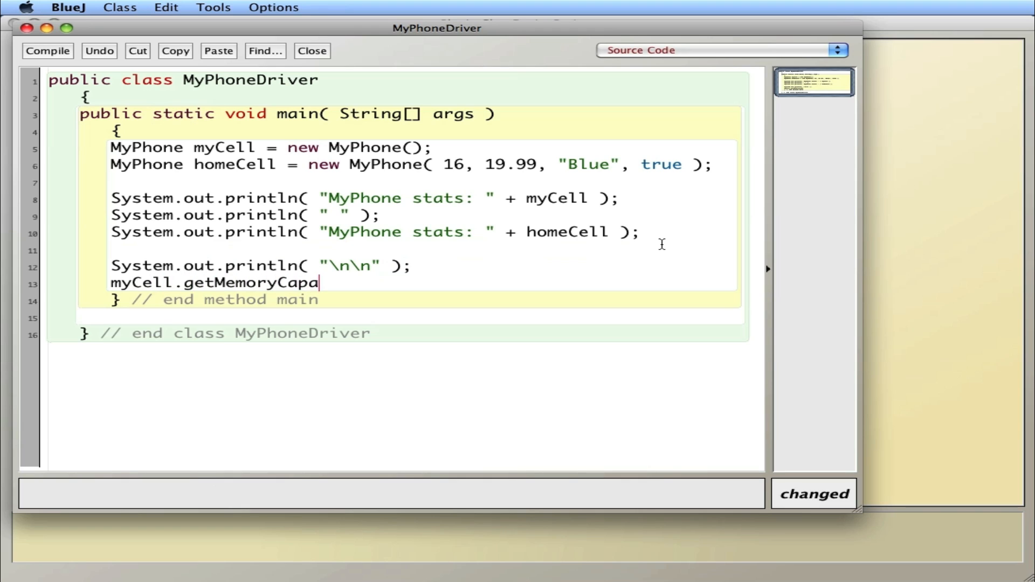
{"action": "type", "text": "city"}
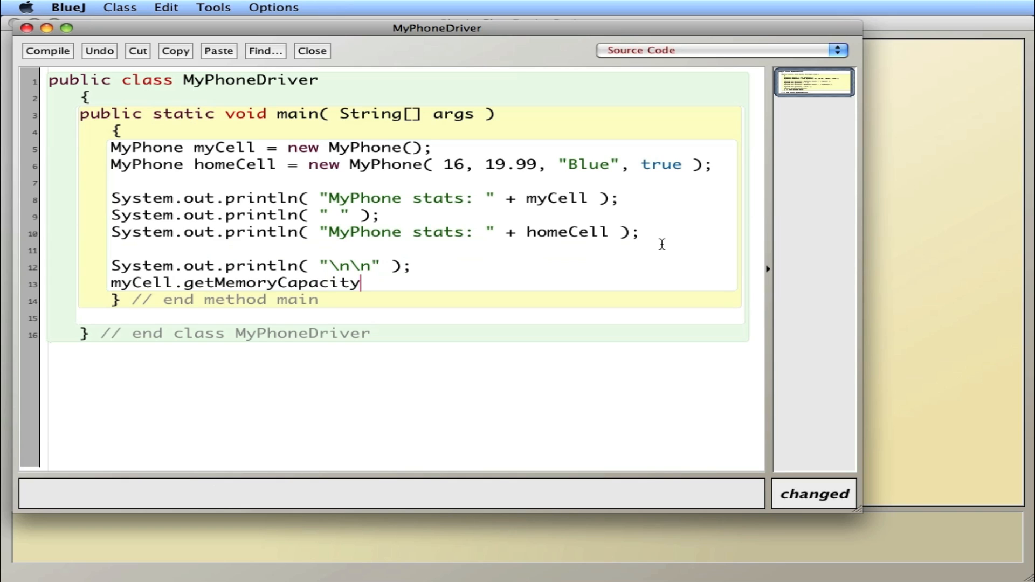
{"action": "type", "text": "()"}
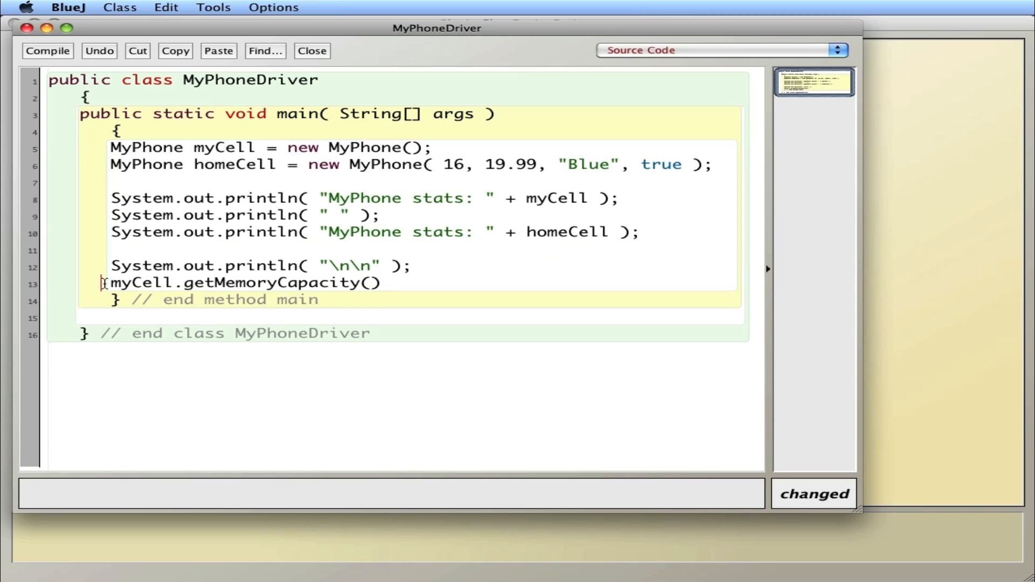
Call myCell.setMemoryCapacity( 32 ) and print myCell.getMemoryCapacity() again
{"action": "type", "text": "System"}
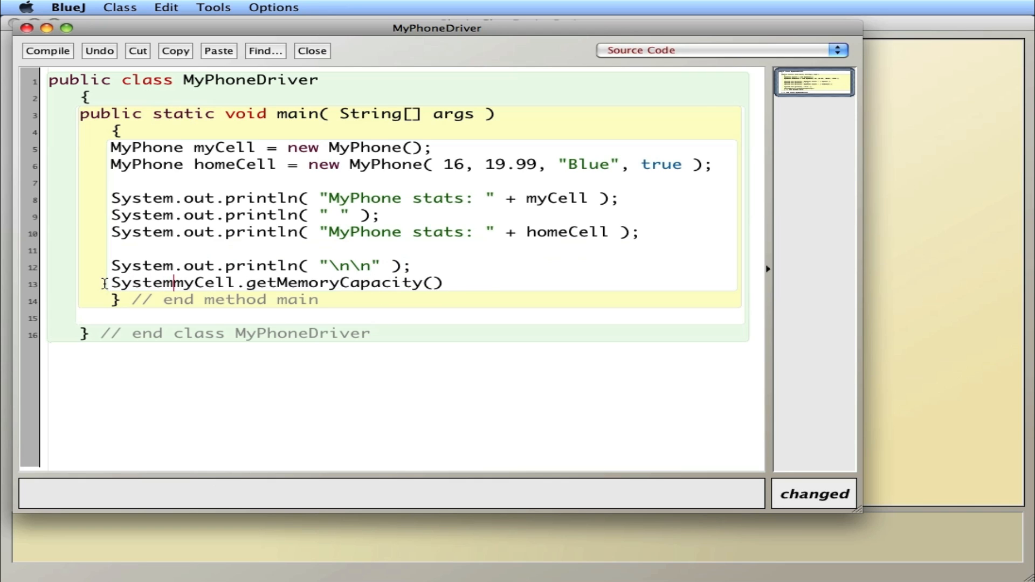
{"action": "type", "text": ".out.println("}
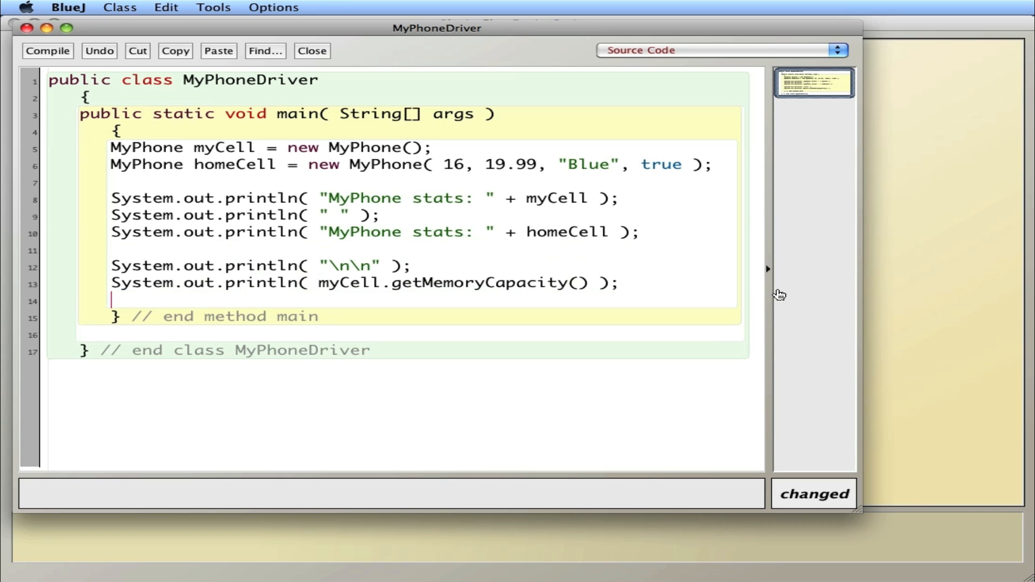
{"action": "type", "text": "myCell"}
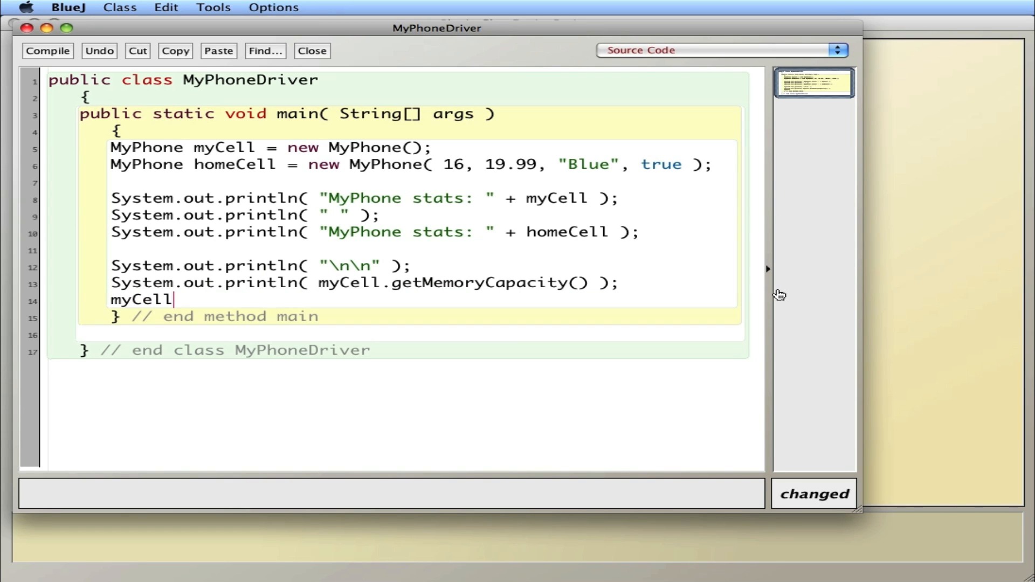
{"action": "type", "text": ".se"}
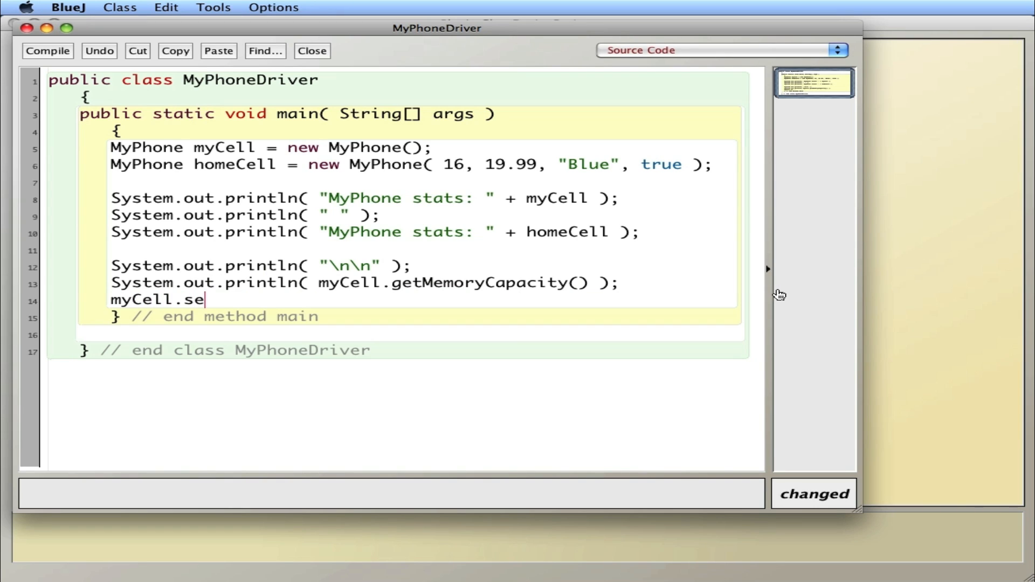
{"action": "type", "text": "tMemoryCa"}
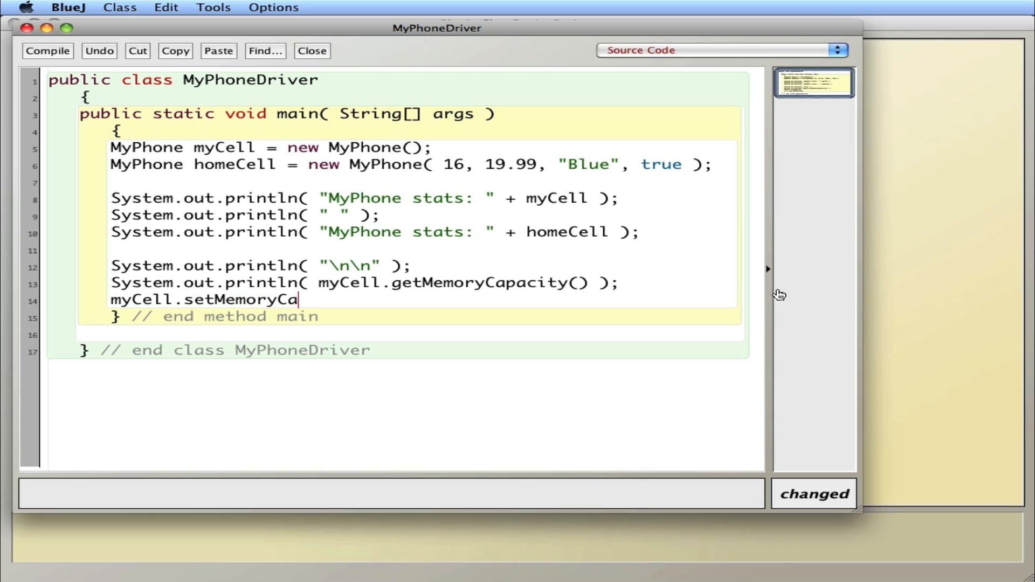
{"action": "type", "text": "pacity ("}
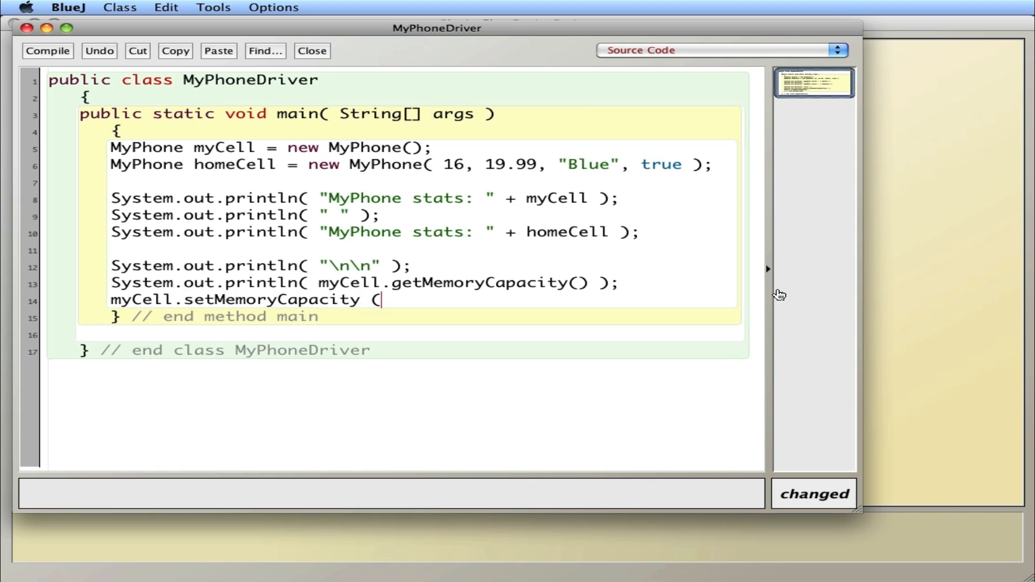
{"action": "type", "text": "32 );"}
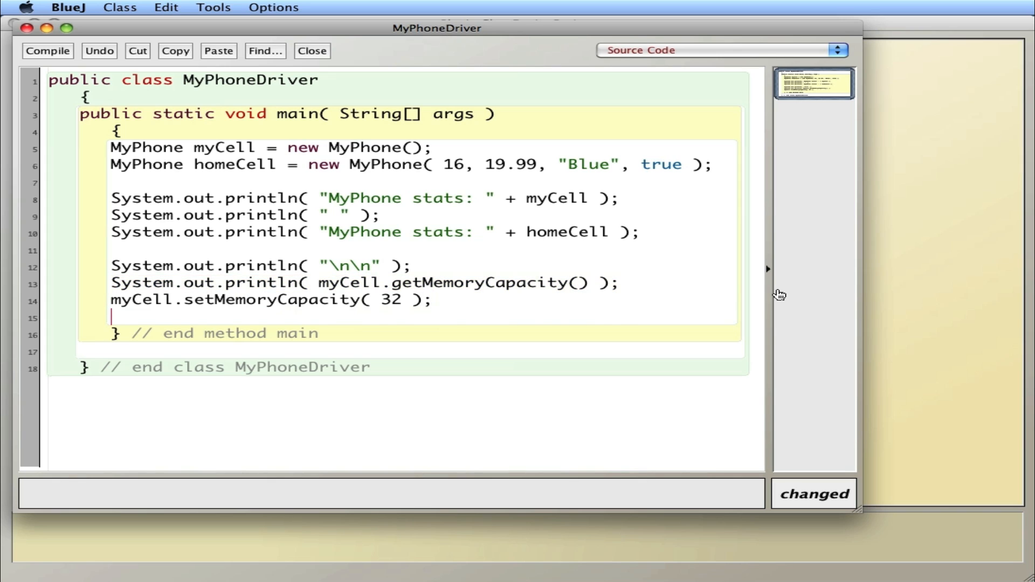
{"action": "type", "text": "System.out.println( myCell.getMemoryCapacity() );"}
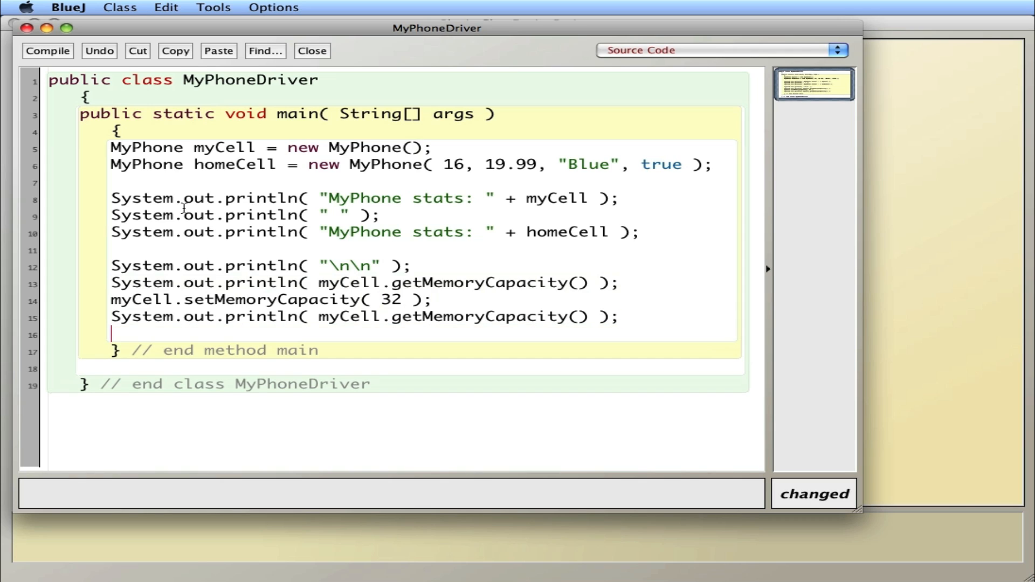
Select the myCell stats println line to copy it to the end of main
{"action": "left_click_drag", "start_coordinate": [111, 199], "coordinate": [434, 198]}
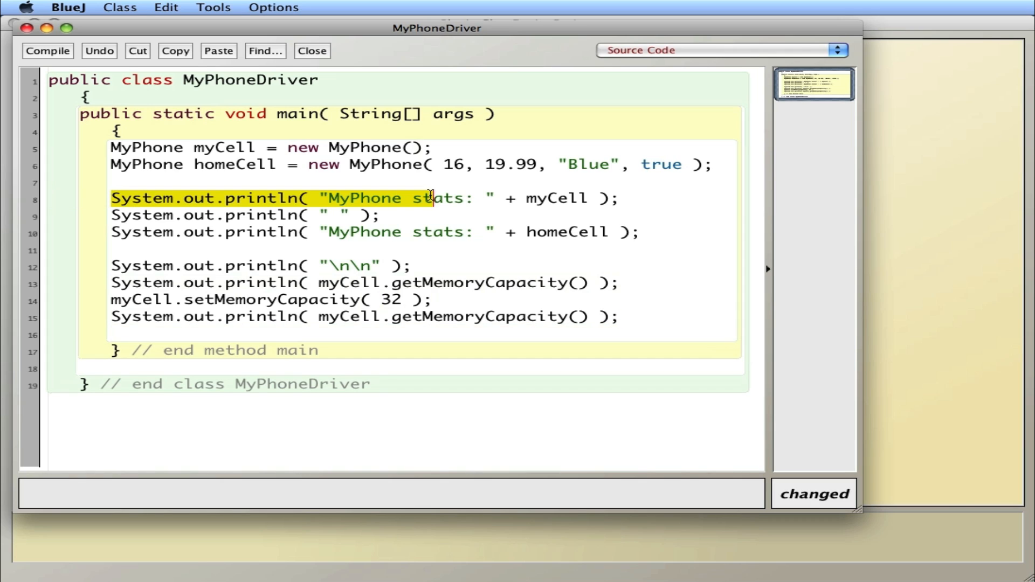
{"action": "left_click_drag", "start_coordinate": [429, 199], "coordinate": [621, 198]}
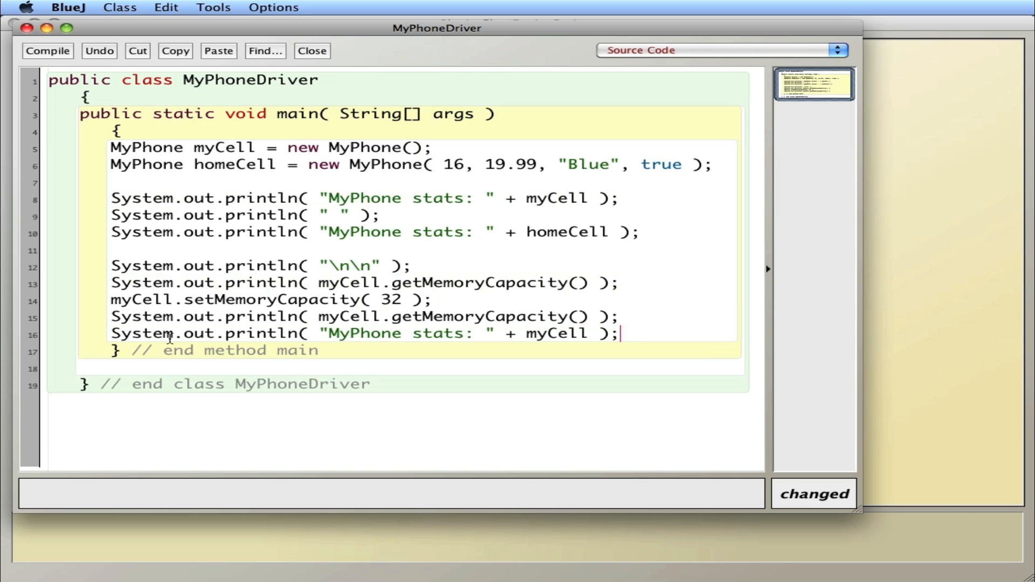
{"action": "mouse_move", "coordinate": [311, 276]}
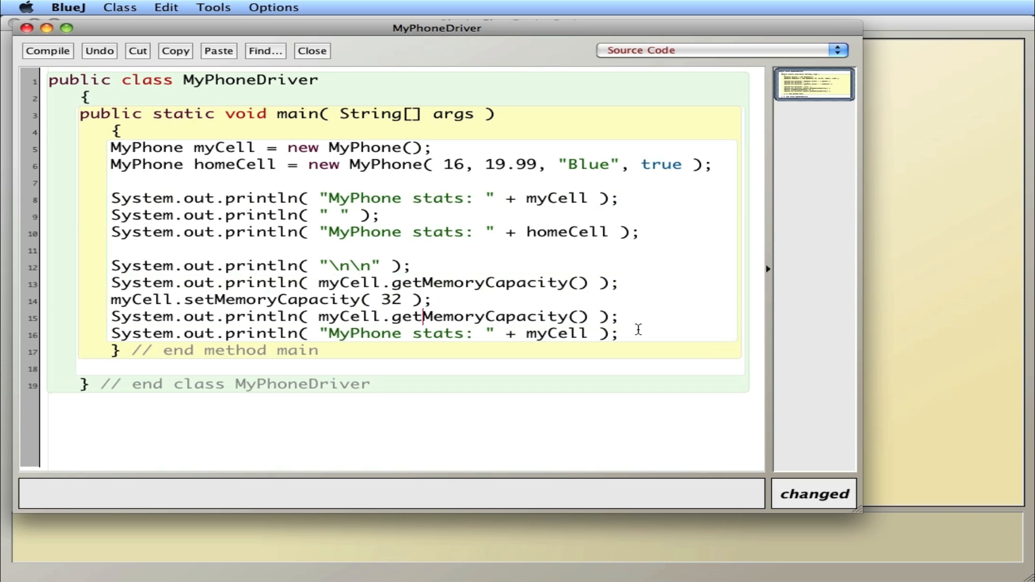
Close the driver editor and run MyPhoneDriver's main, showing capacity 0 then 32
{"action": "left_click", "coordinate": [312, 51]}
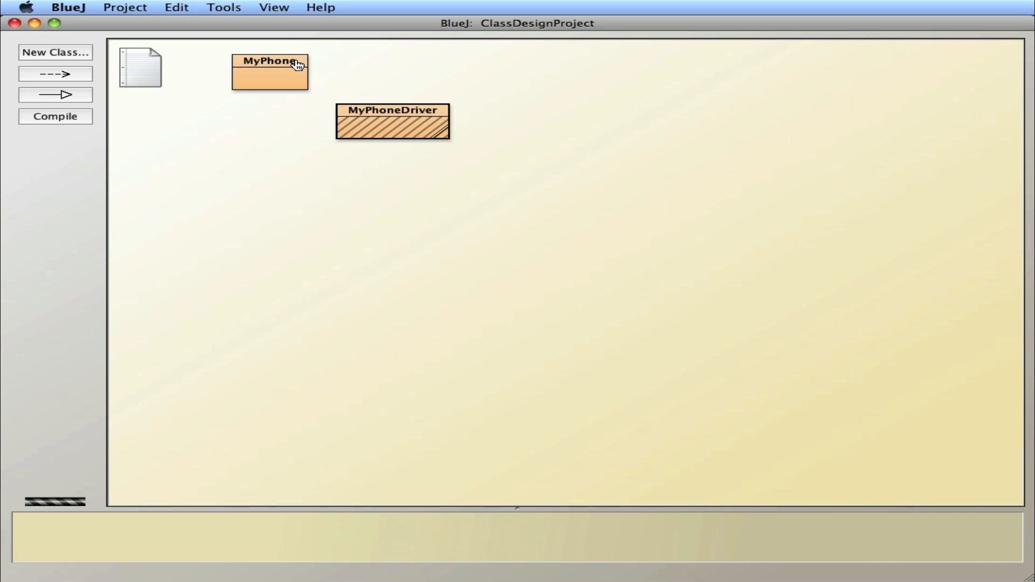
{"action": "right_click", "coordinate": [391, 125]}
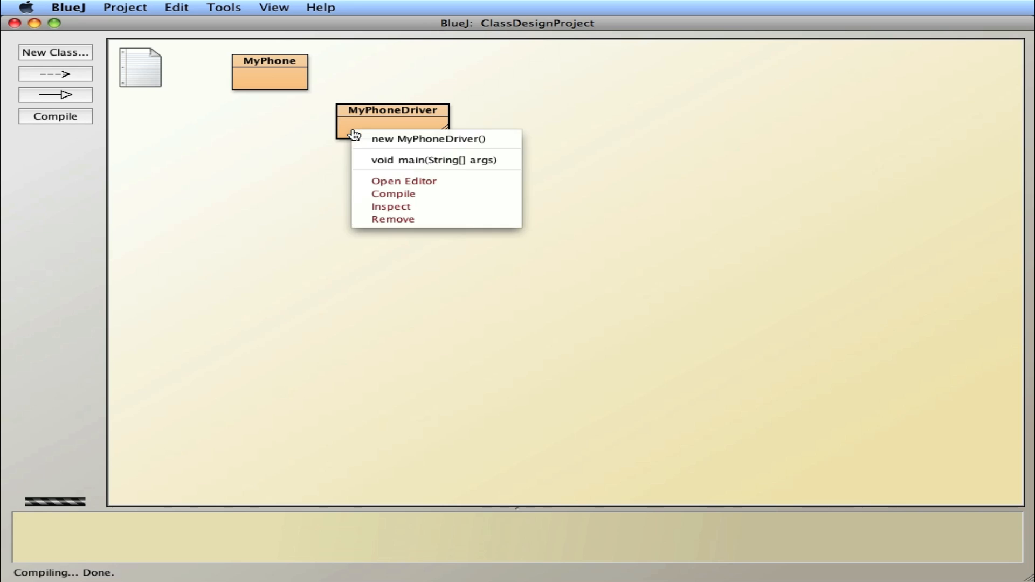
{"action": "left_click", "coordinate": [434, 160]}
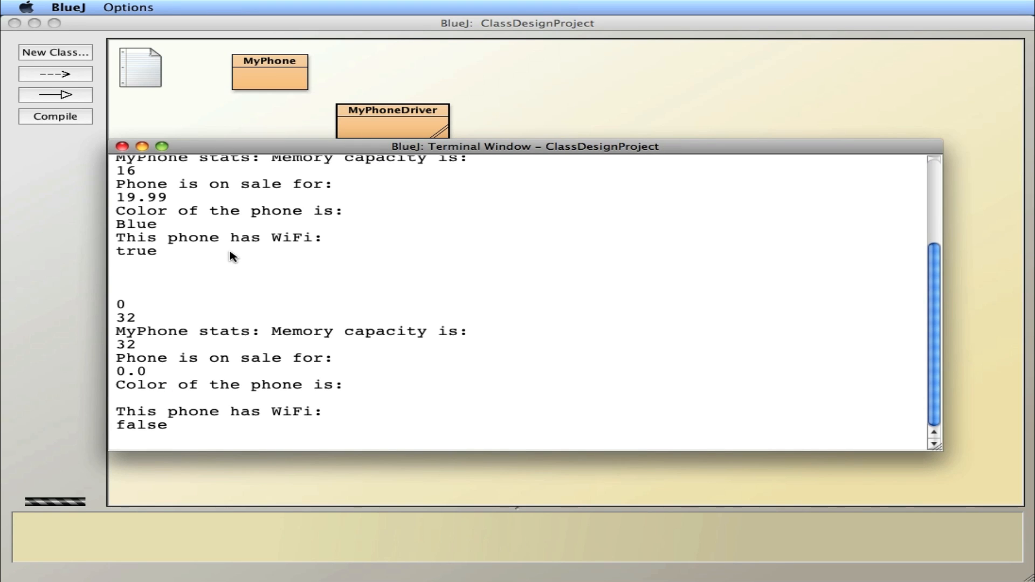
{"action": "mouse_move", "coordinate": [132, 321]}
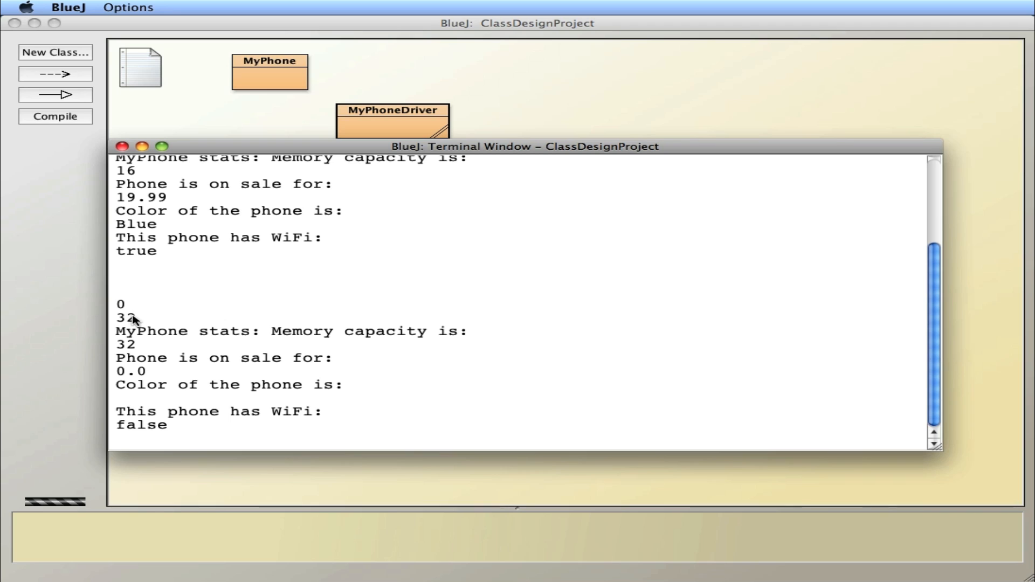
{"action": "mouse_move", "coordinate": [139, 319]}
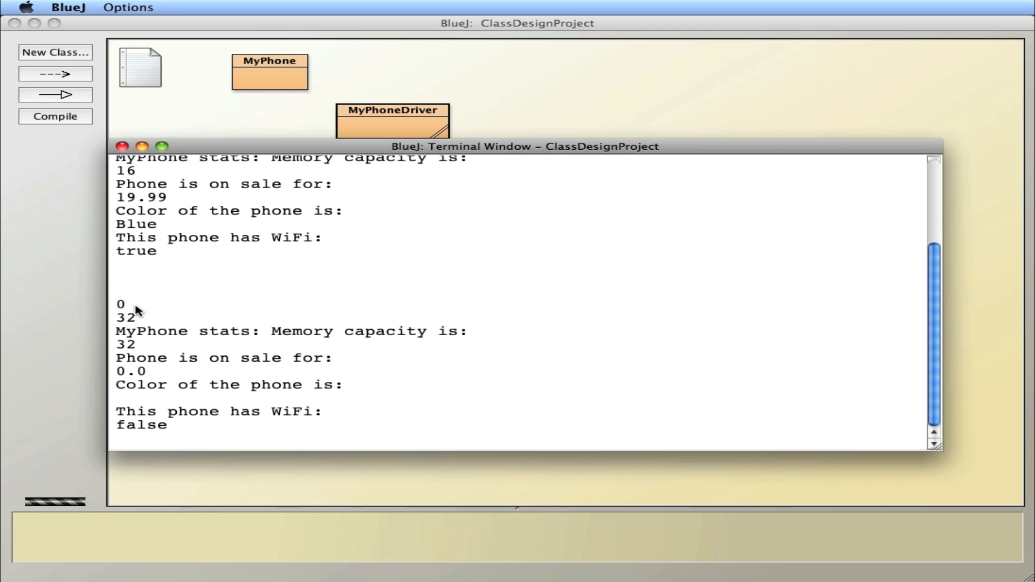
{"action": "mouse_move", "coordinate": [140, 318]}
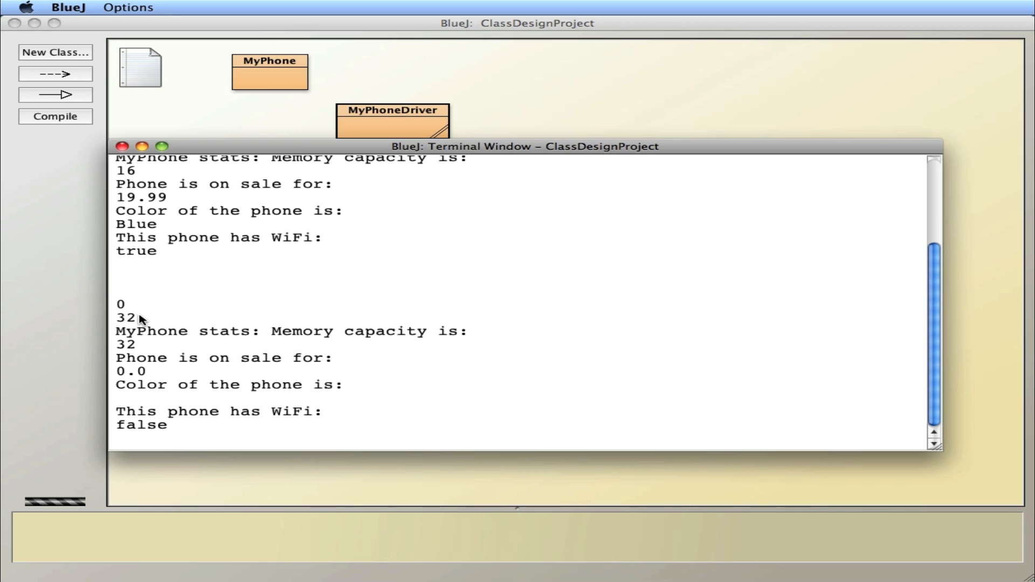
{"action": "mouse_move", "coordinate": [257, 333]}
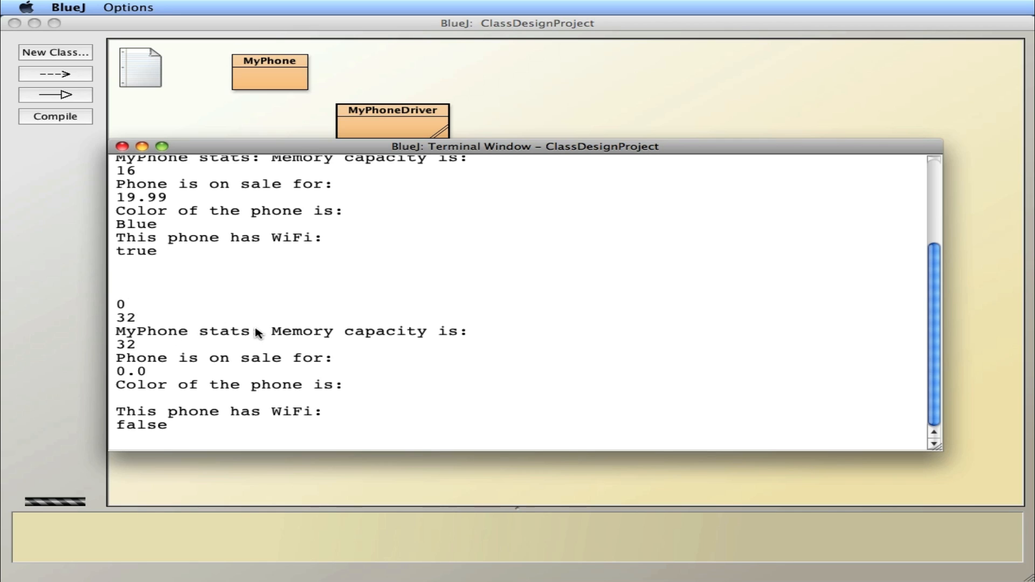
{"action": "mouse_move", "coordinate": [128, 355]}
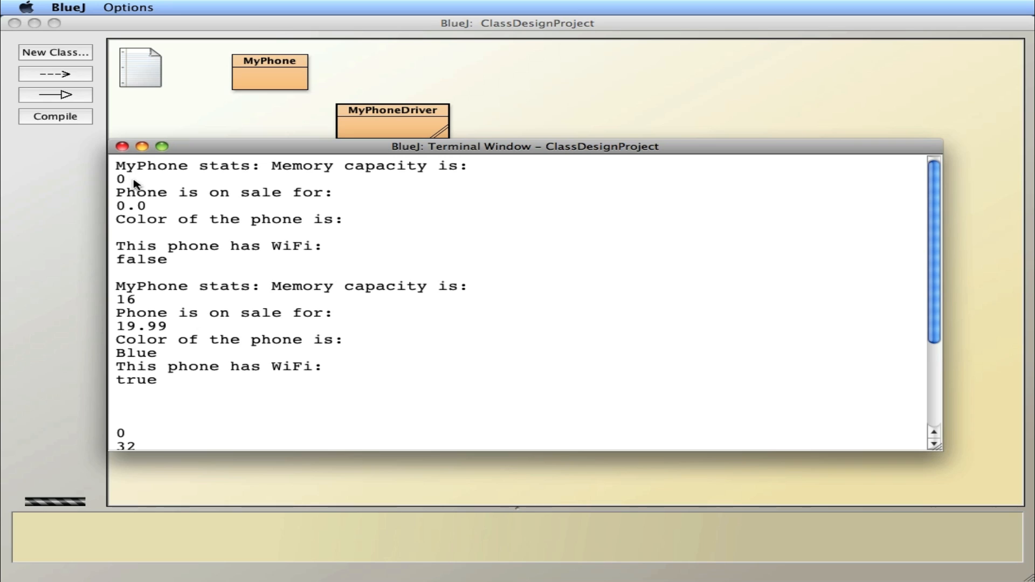
{"action": "mouse_move", "coordinate": [124, 146]}
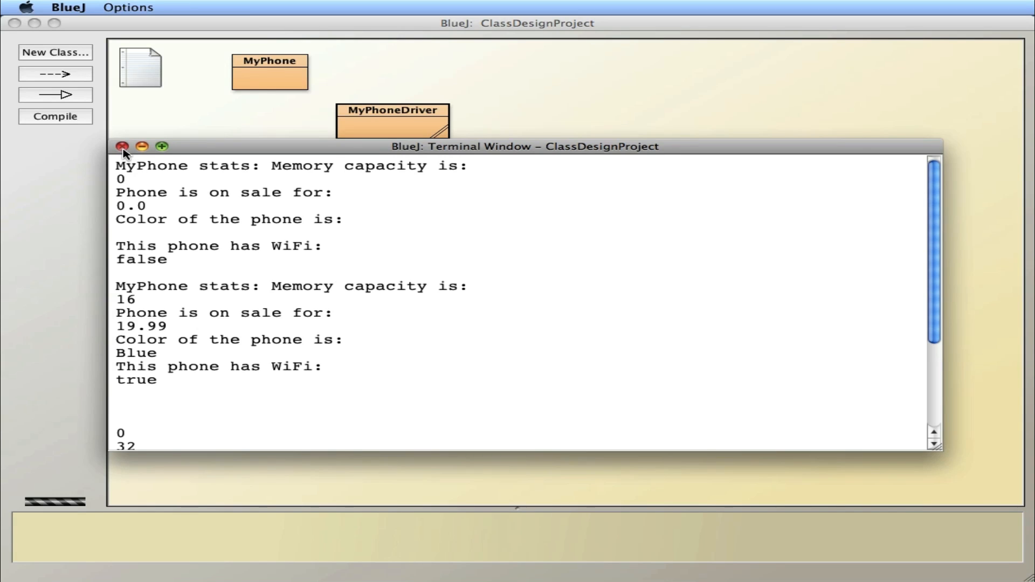
Reopen MyPhone, scroll to the getter and setter, and point out the setter's void return type
{"action": "double_click", "coordinate": [268, 72]}
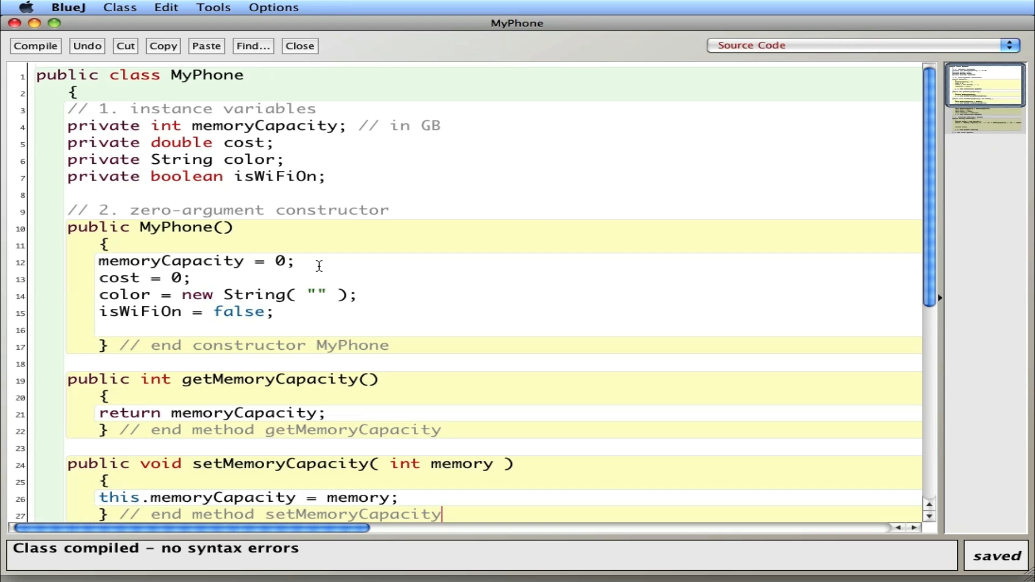
{"action": "scroll", "scroll_direction": "down", "scroll_amount": 3}
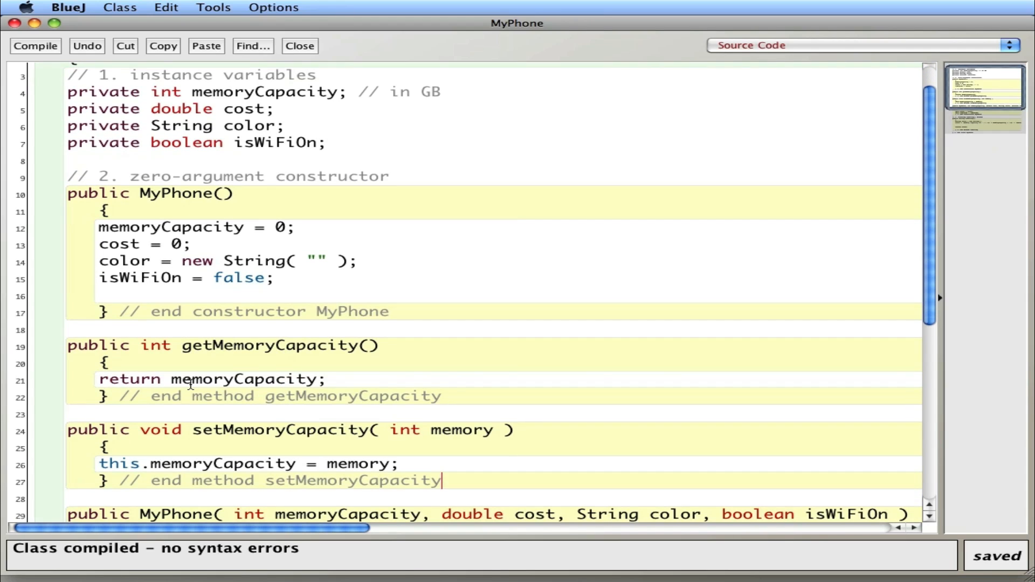
{"action": "scroll", "scroll_direction": "down", "scroll_amount": 3}
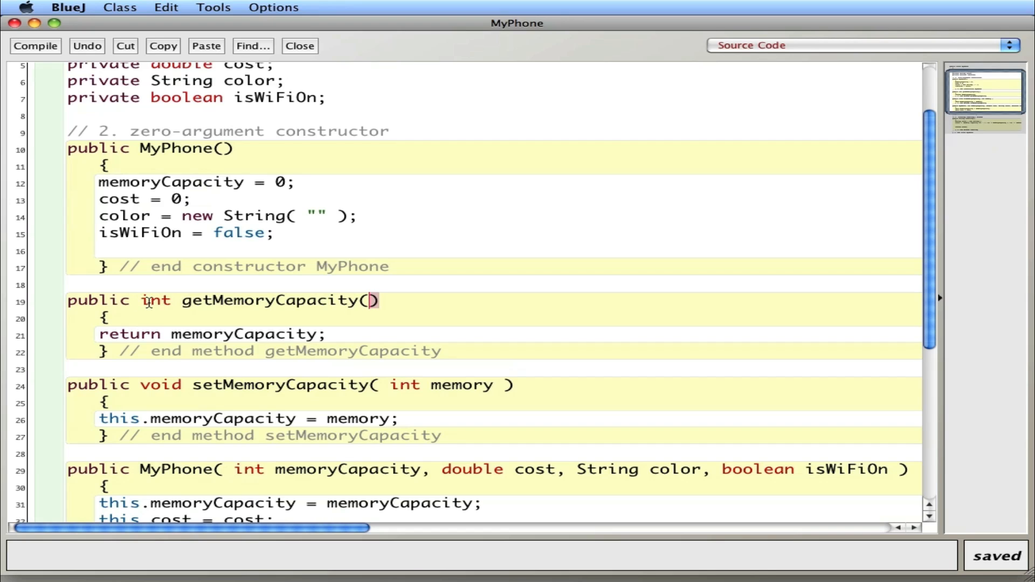
{"action": "mouse_move", "coordinate": [435, 385]}
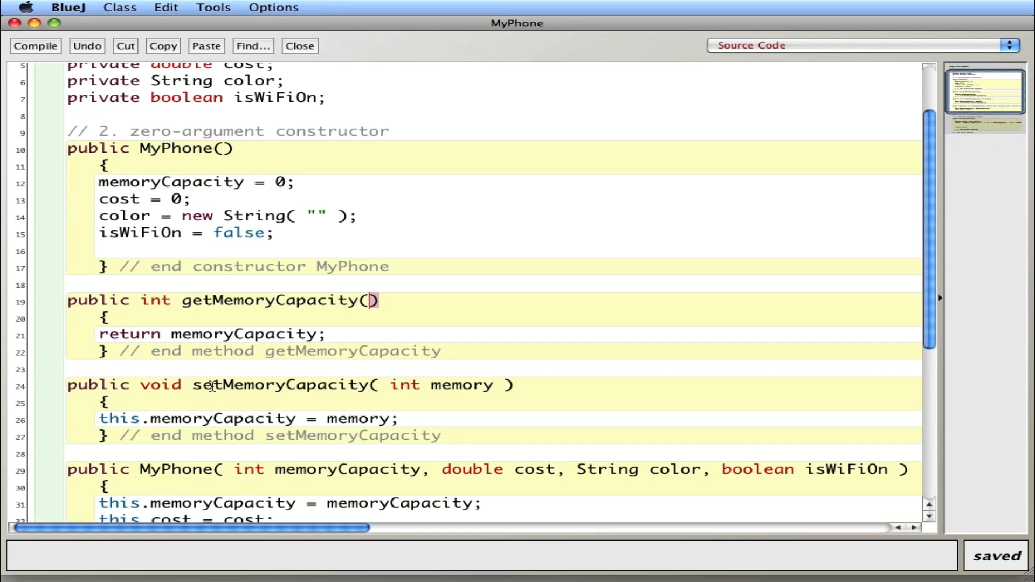
{"action": "double_click", "coordinate": [160, 385]}
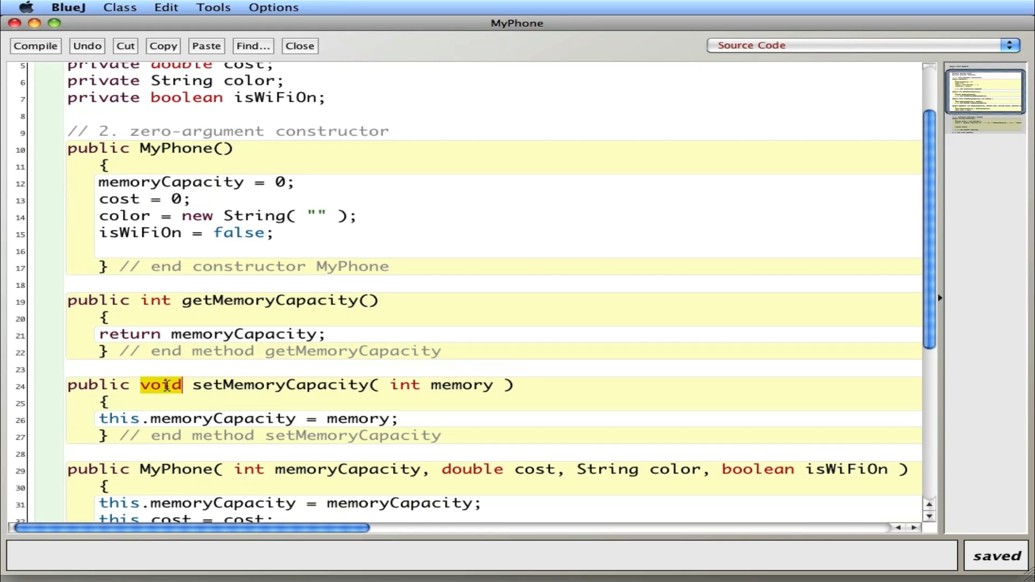
{"action": "left_click", "coordinate": [163, 385]}
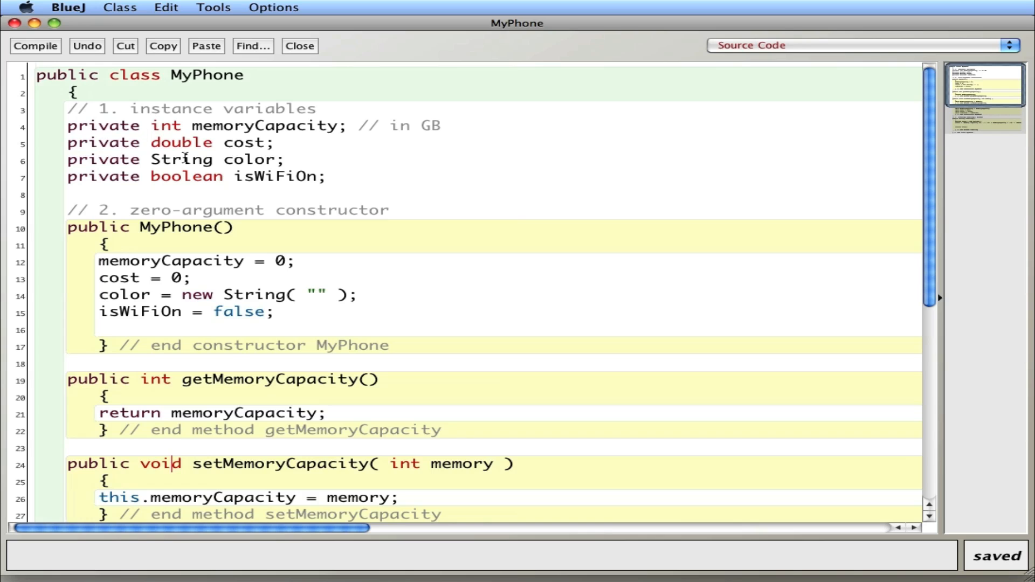
{"action": "mouse_move", "coordinate": [112, 143]}
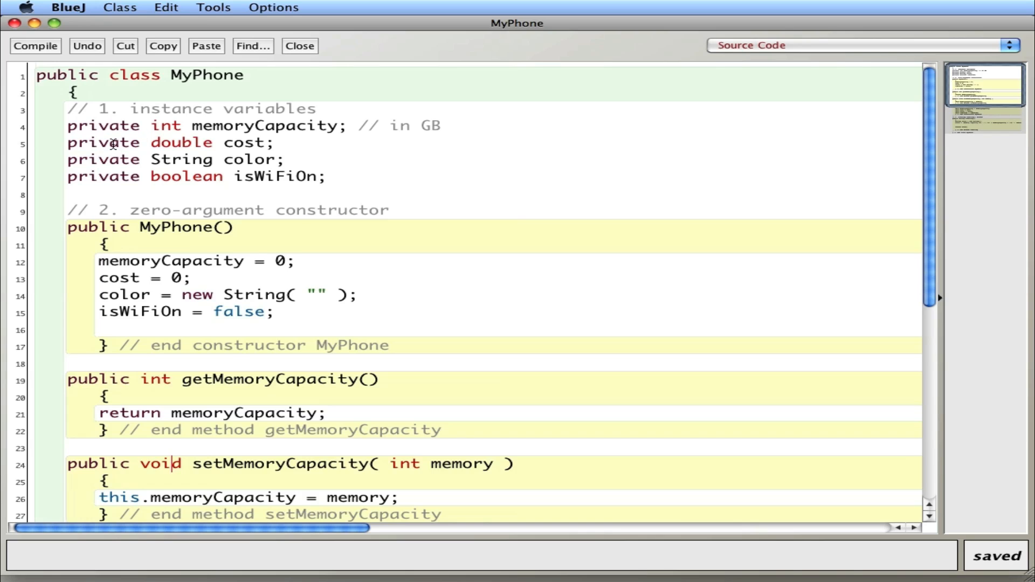
{"action": "scroll", "scroll_direction": "down", "scroll_amount": 3}
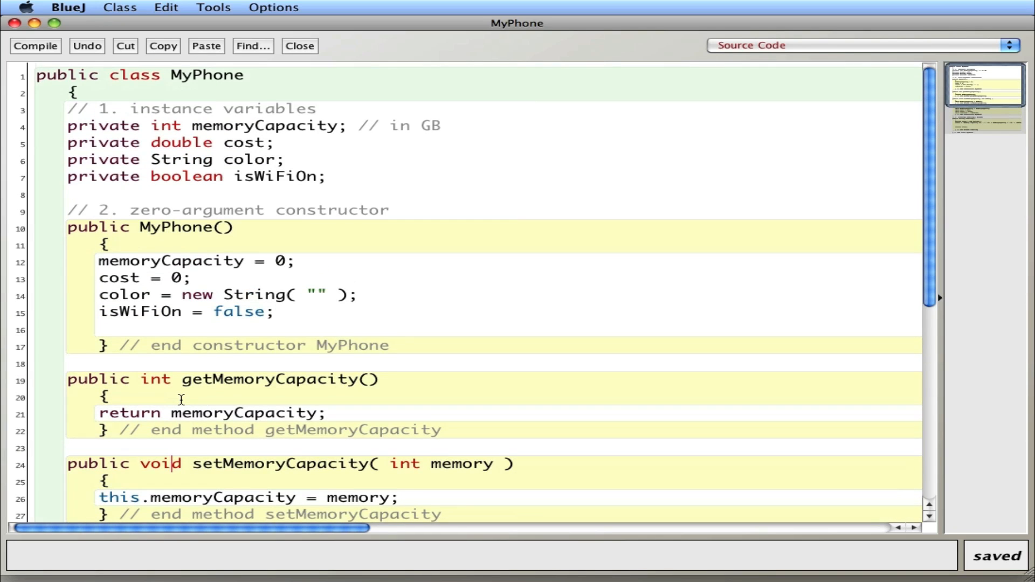
{"action": "scroll", "scroll_direction": "down", "scroll_amount": 3}
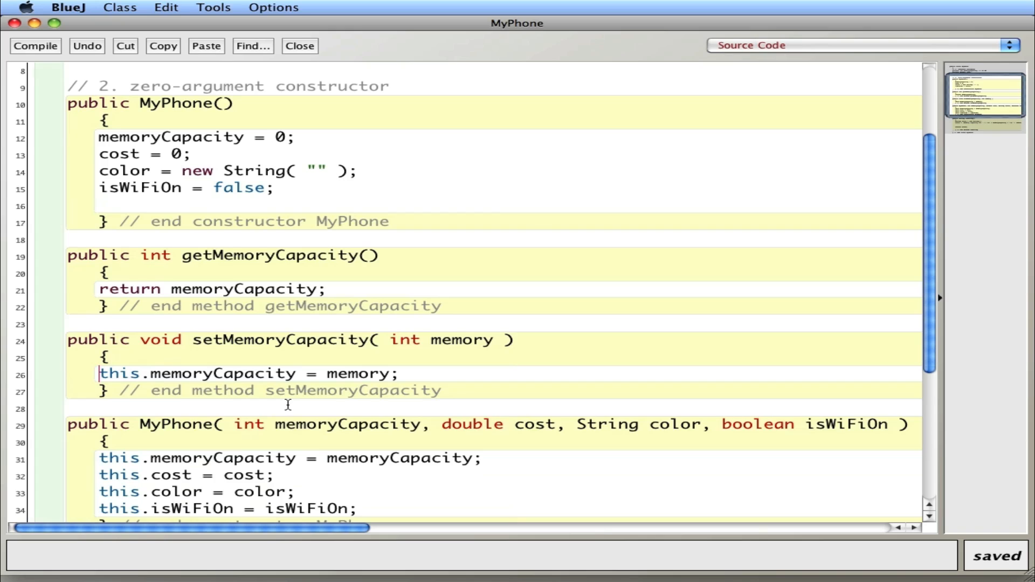
{"action": "mouse_move", "coordinate": [193, 370]}
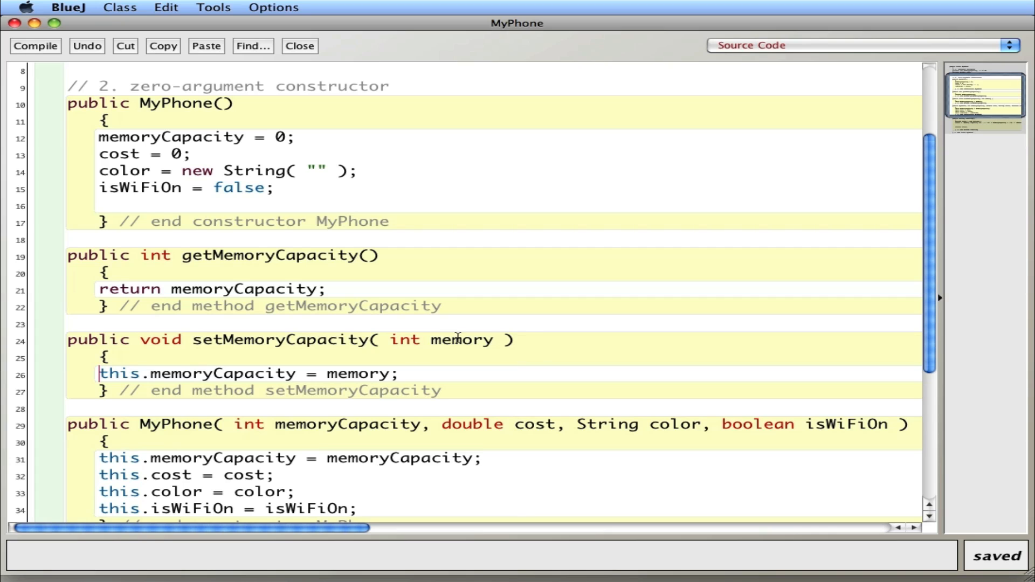
{"action": "double_click", "coordinate": [358, 374]}
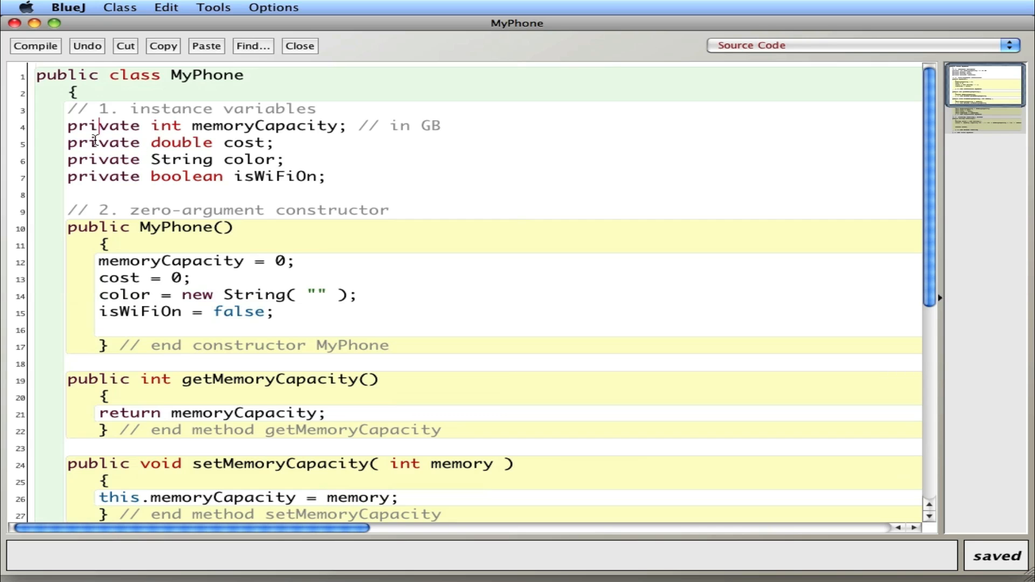
{"action": "scroll", "scroll_direction": "down", "scroll_amount": 3}
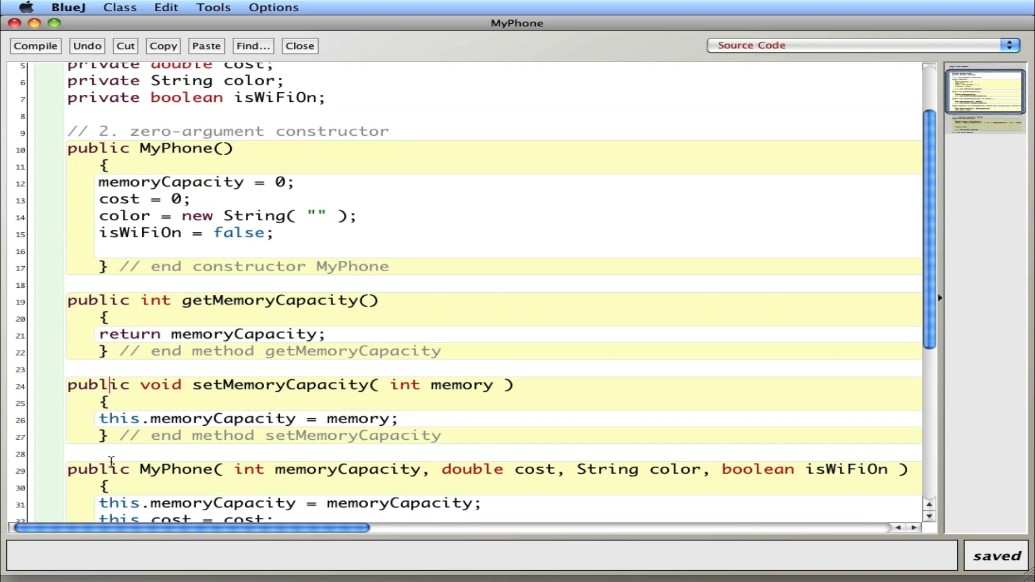
{"action": "mouse_move", "coordinate": [195, 242]}
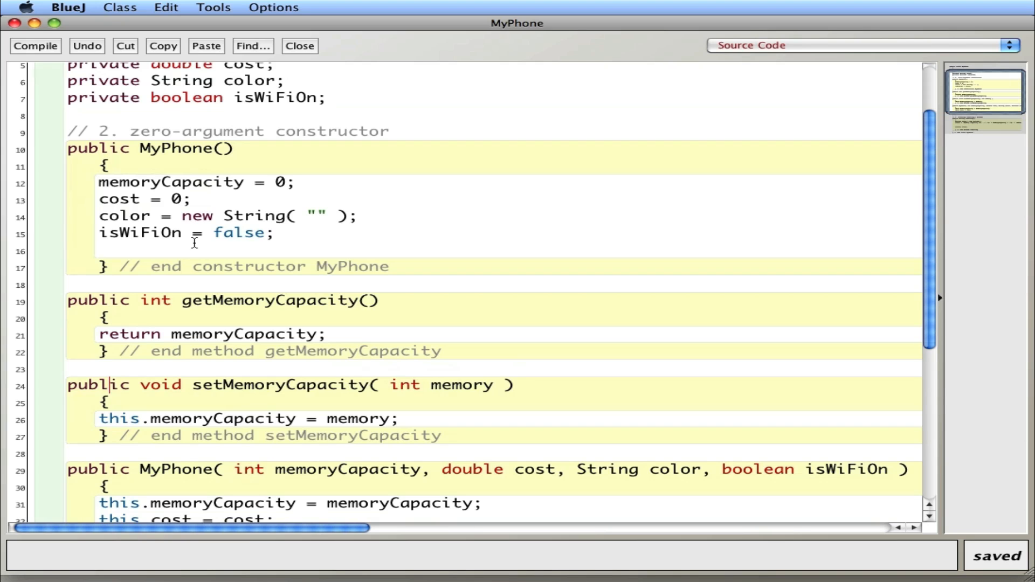
{"action": "mouse_move", "coordinate": [301, 65]}
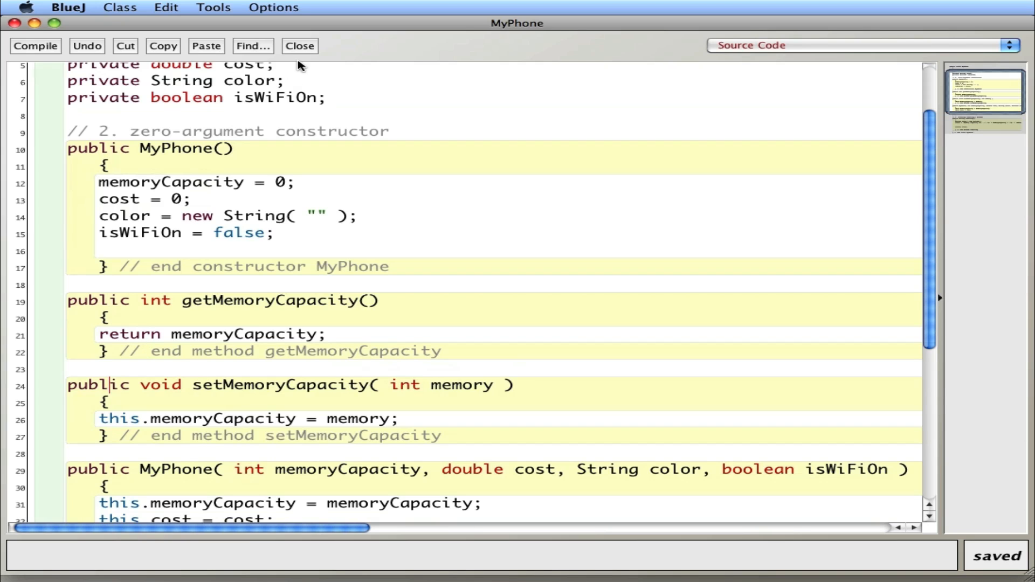